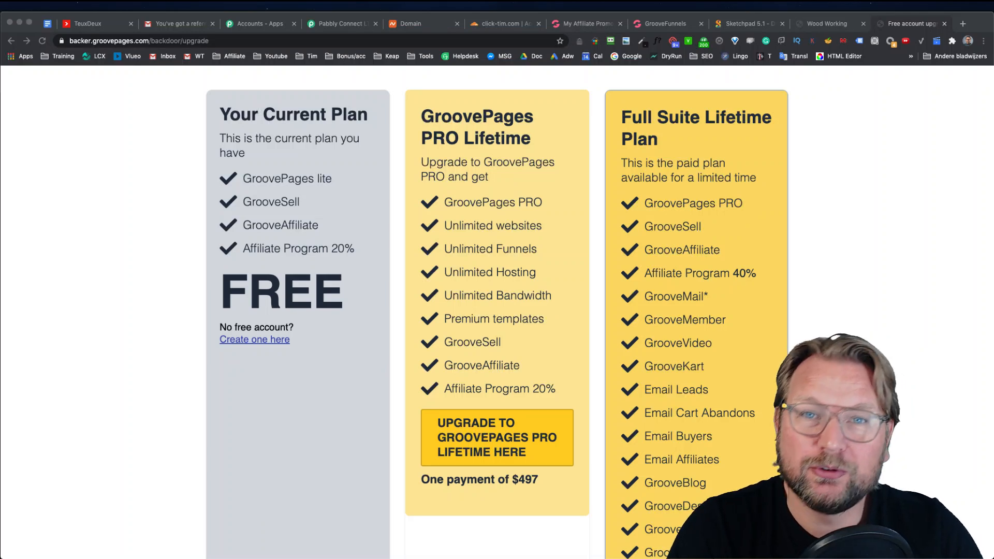
pyautogui.moveTo(850, 322)
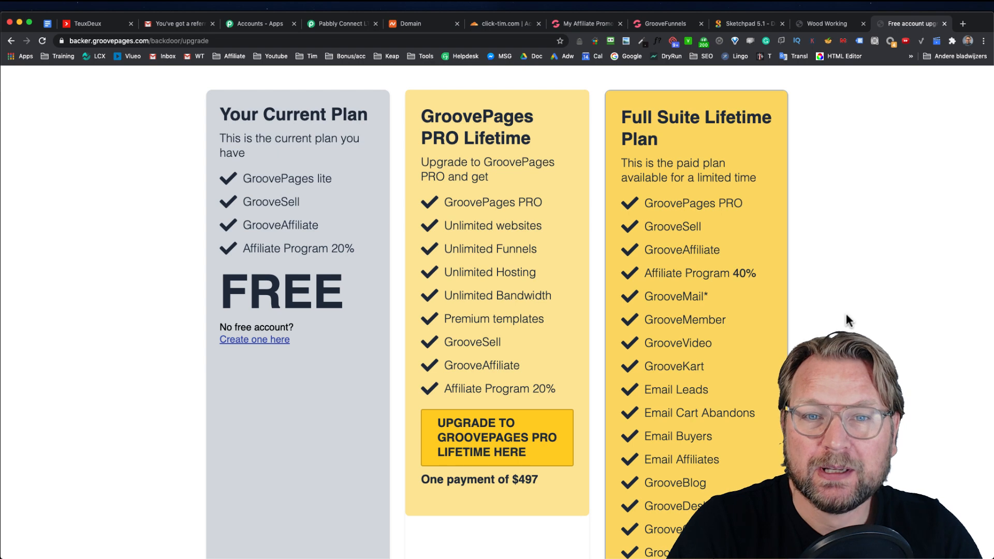
pyautogui.moveTo(589, 286)
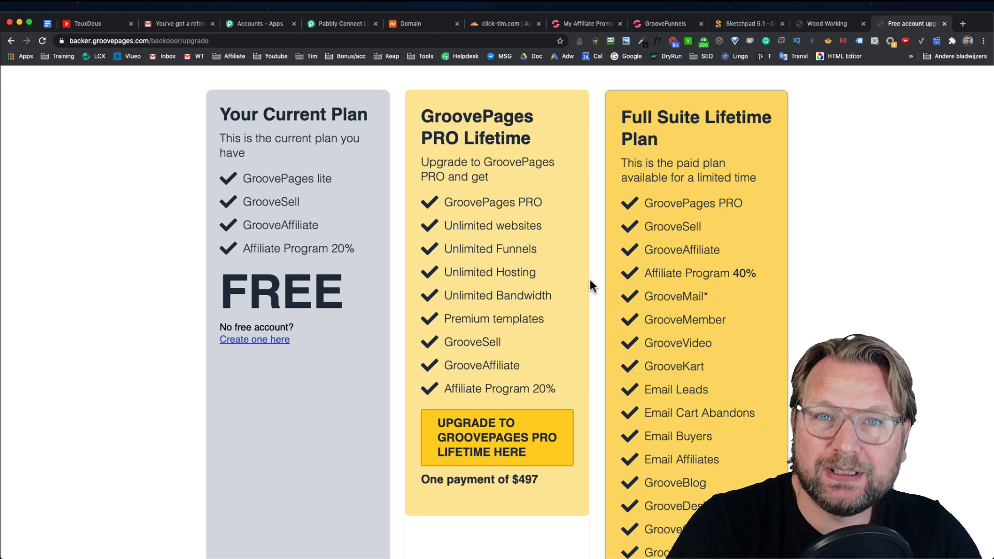
pyautogui.moveTo(491, 273)
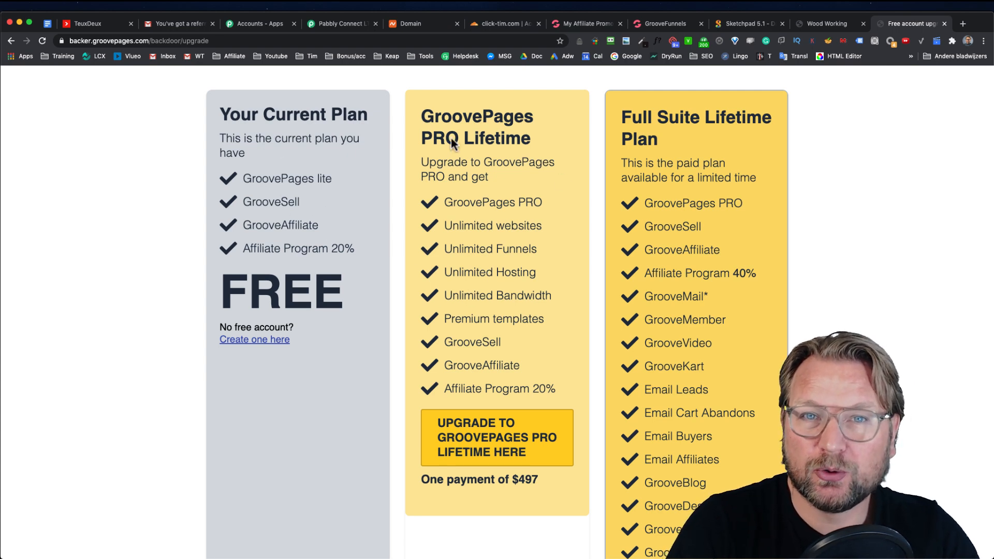
pyautogui.moveTo(479, 403)
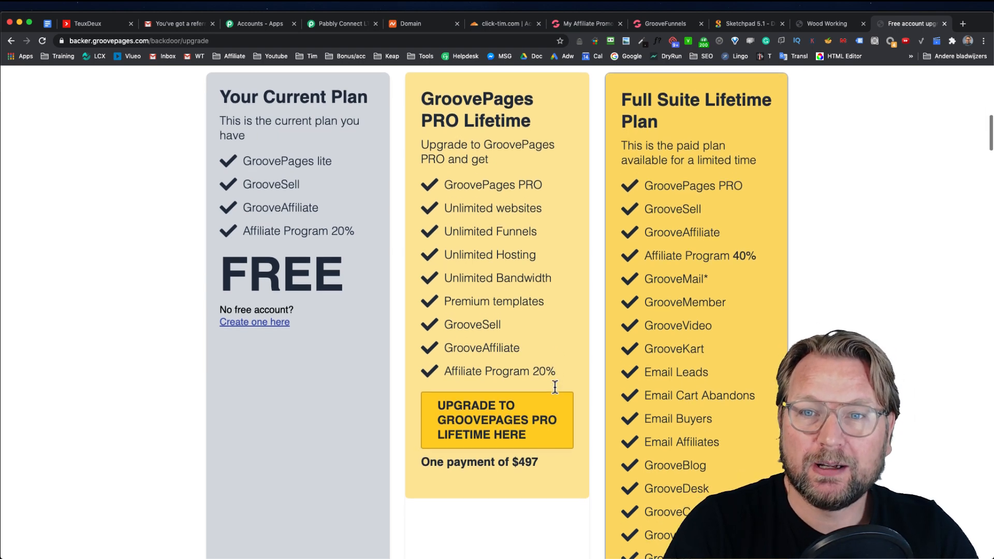
# - Scroll through the affiliate program details, highlighting the 40% commission line
pyautogui.scroll(-3)
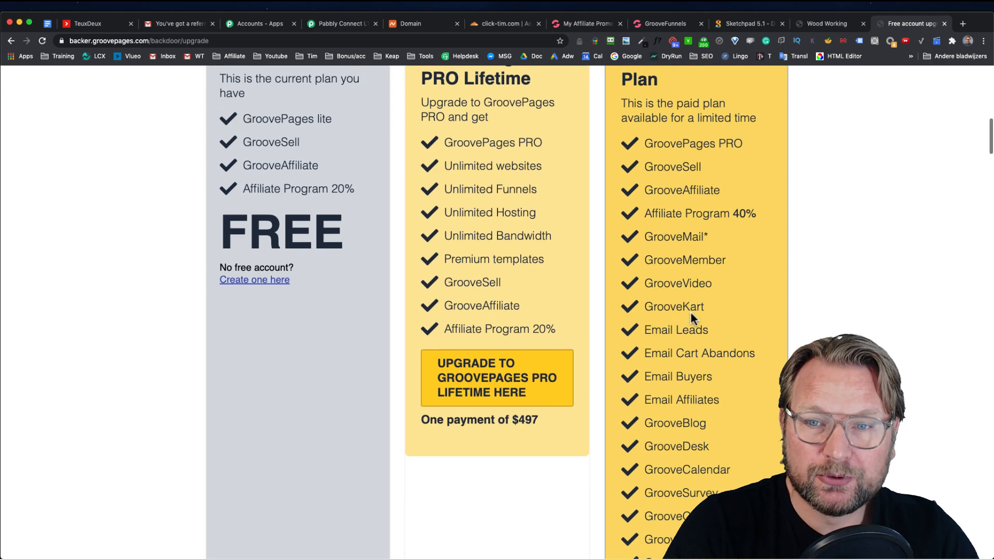
pyautogui.scroll(-3)
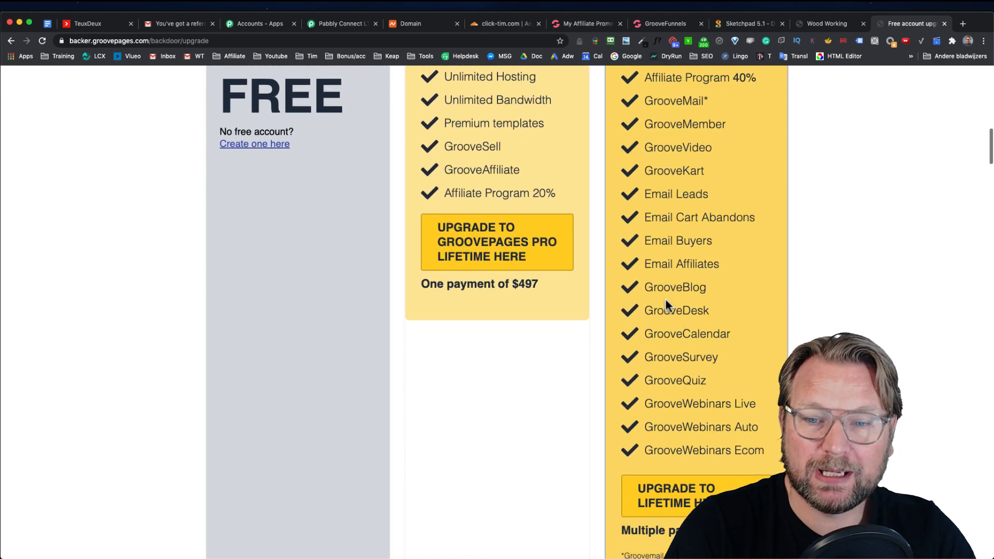
pyautogui.scroll(-3)
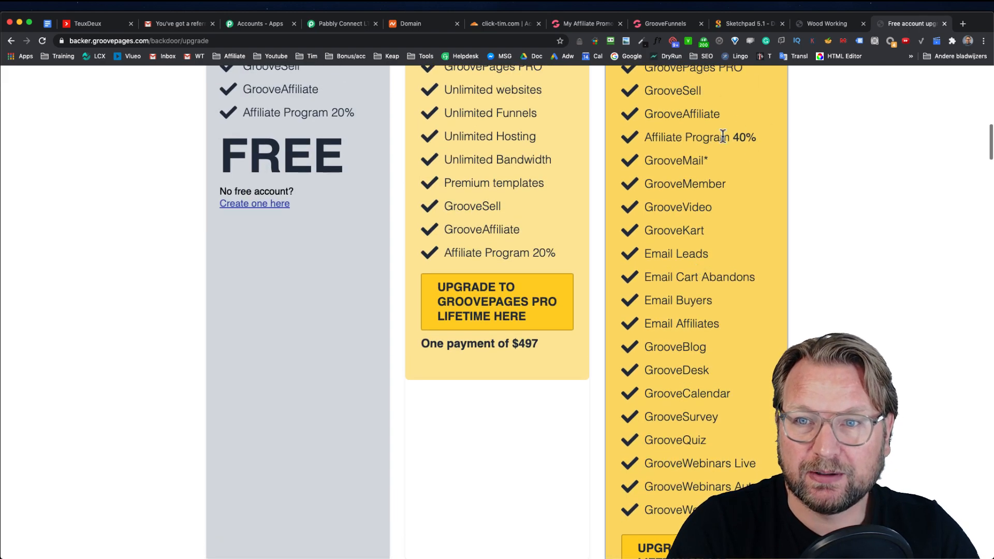
pyautogui.doubleClick(699, 138)
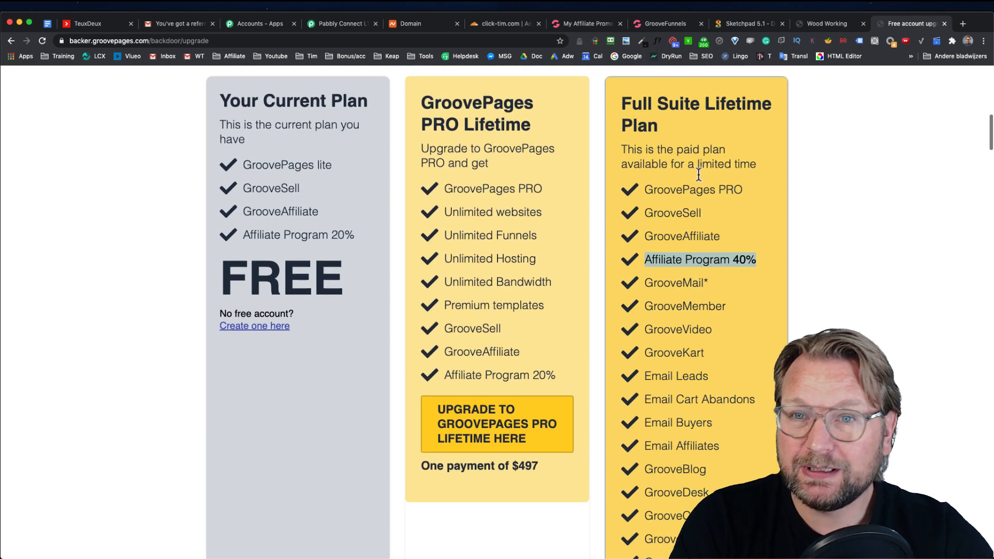
pyautogui.scroll(-3)
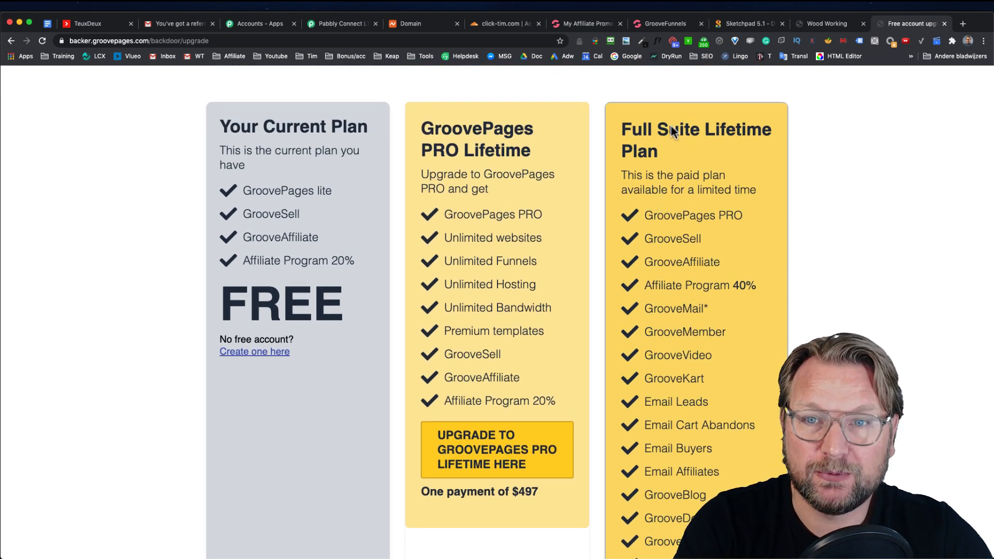
pyautogui.scroll(-3)
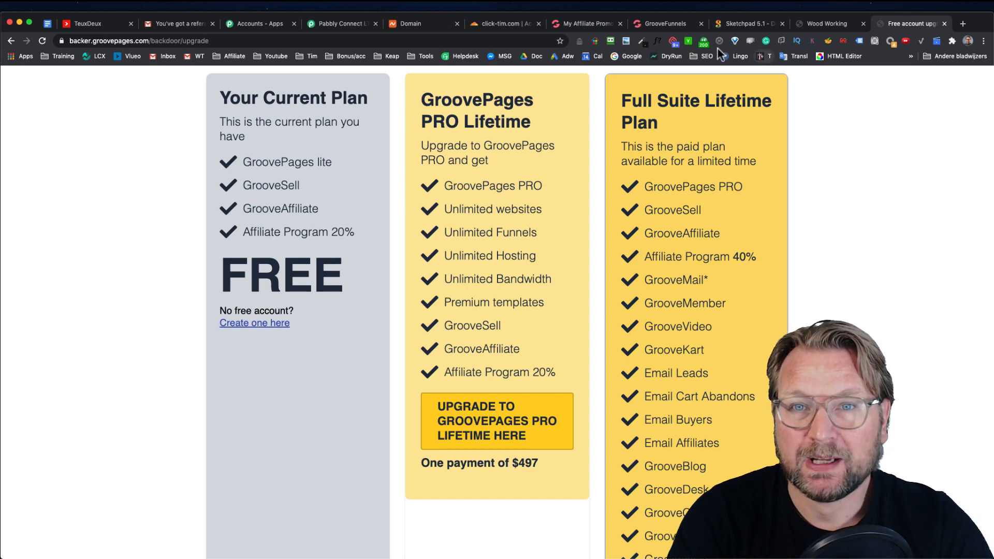
# - Go to My Affiliate Promos and open the GrooveFunnels Promo dashboard
pyautogui.click(585, 23)
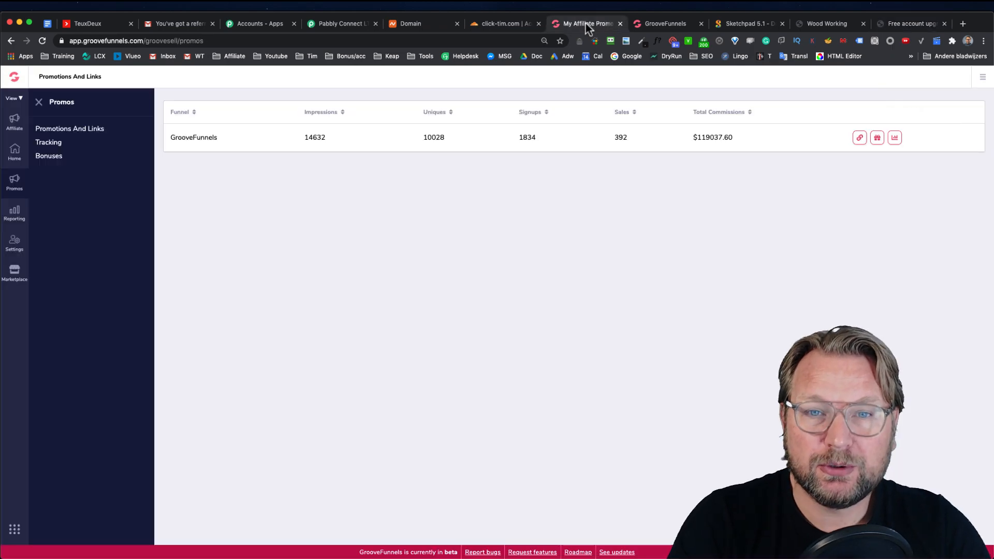
pyautogui.click(664, 23)
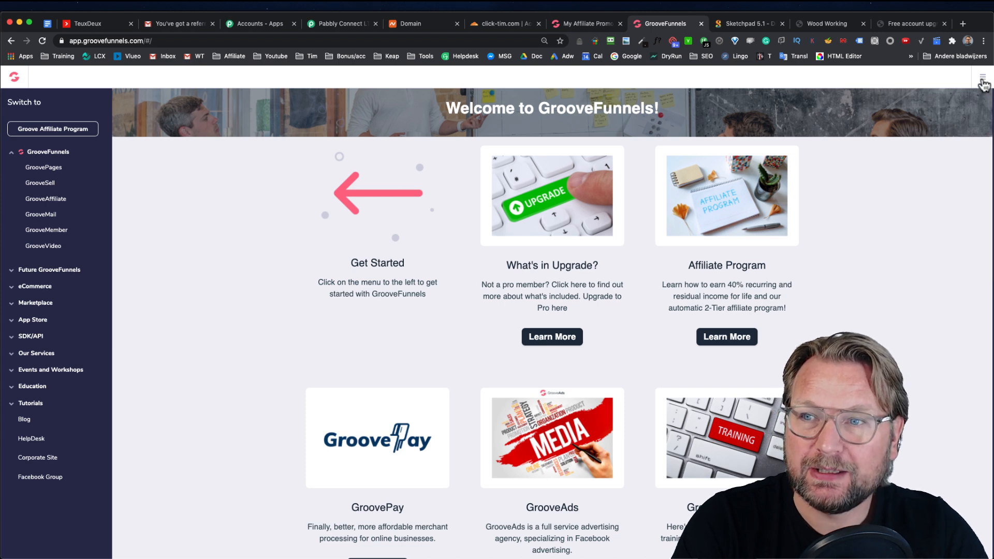
pyautogui.click(982, 77)
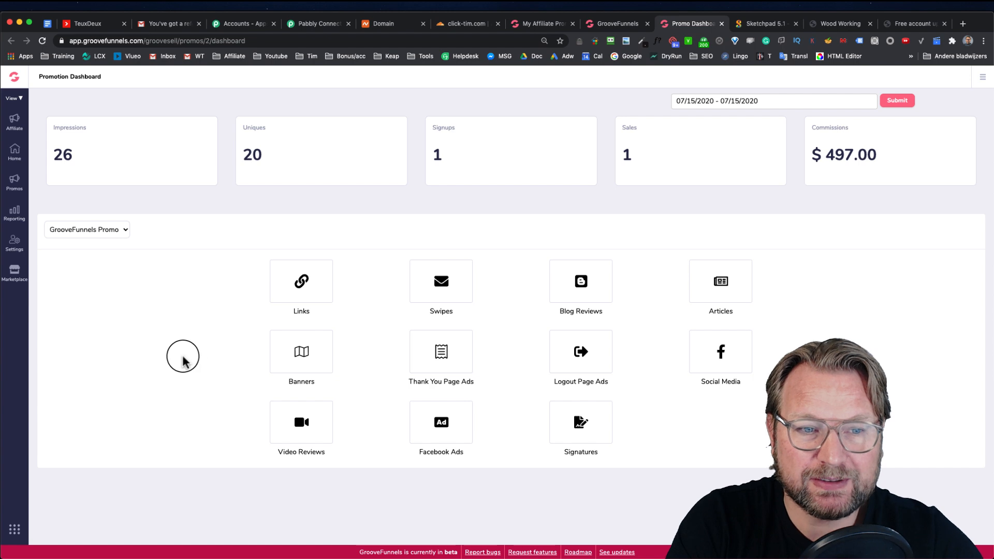
pyautogui.moveTo(271, 265)
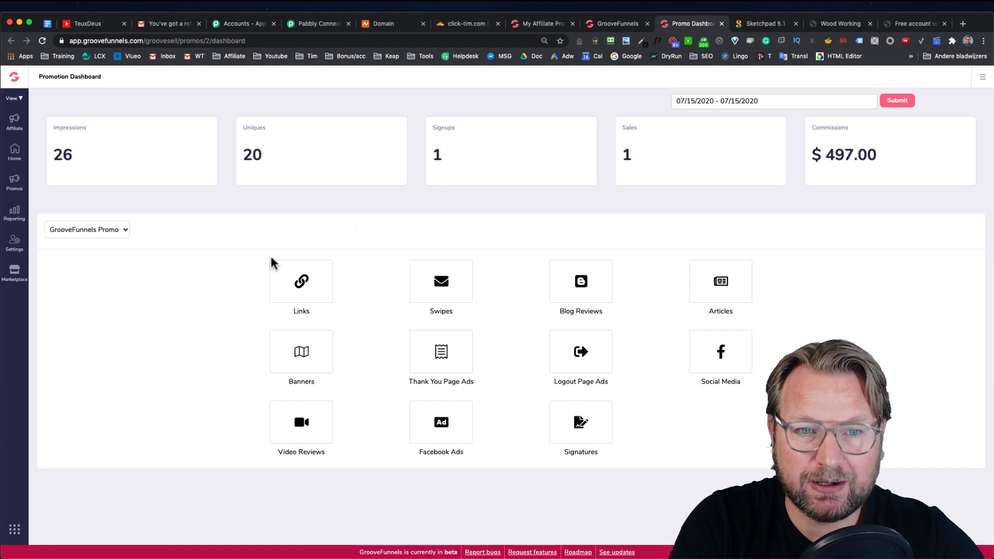
pyautogui.moveTo(639, 266)
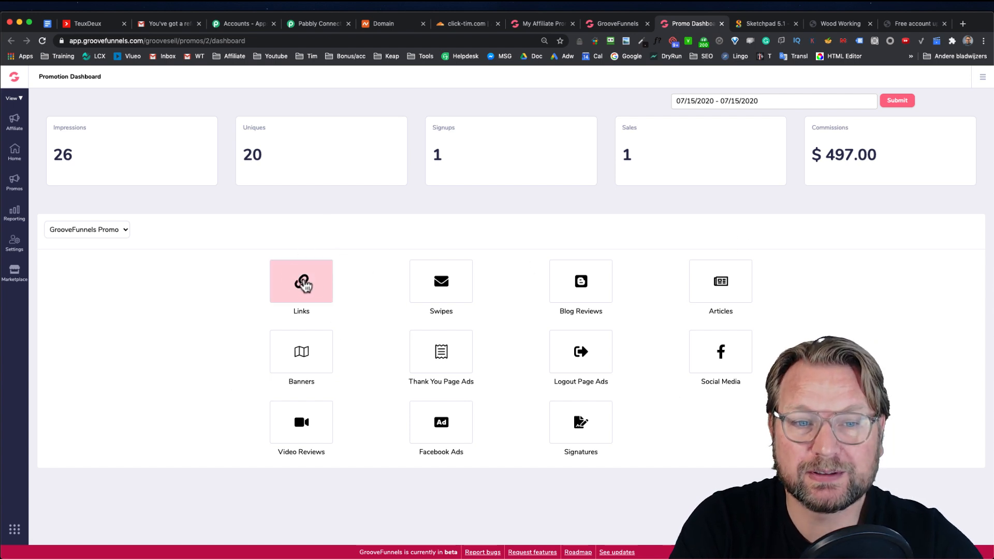
# - Open the GrooveFunnels promo's affiliate links list and select the main affiliate link
pyautogui.click(301, 281)
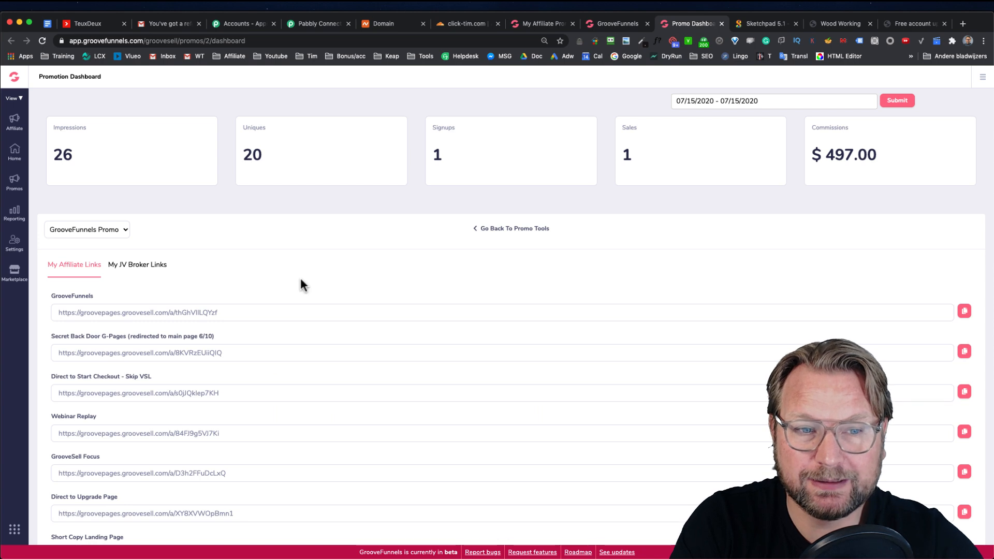
pyautogui.scroll(-3)
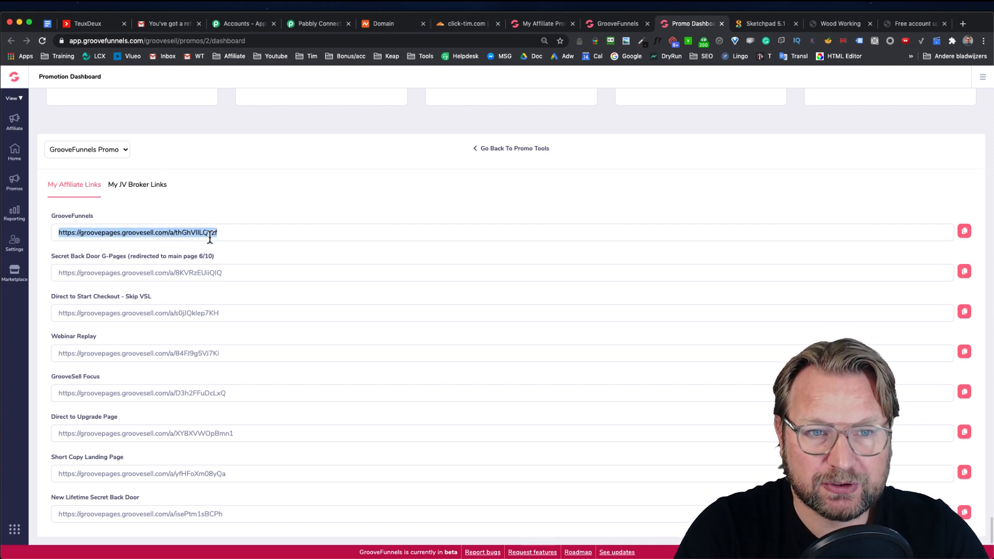
pyautogui.moveTo(814, 79)
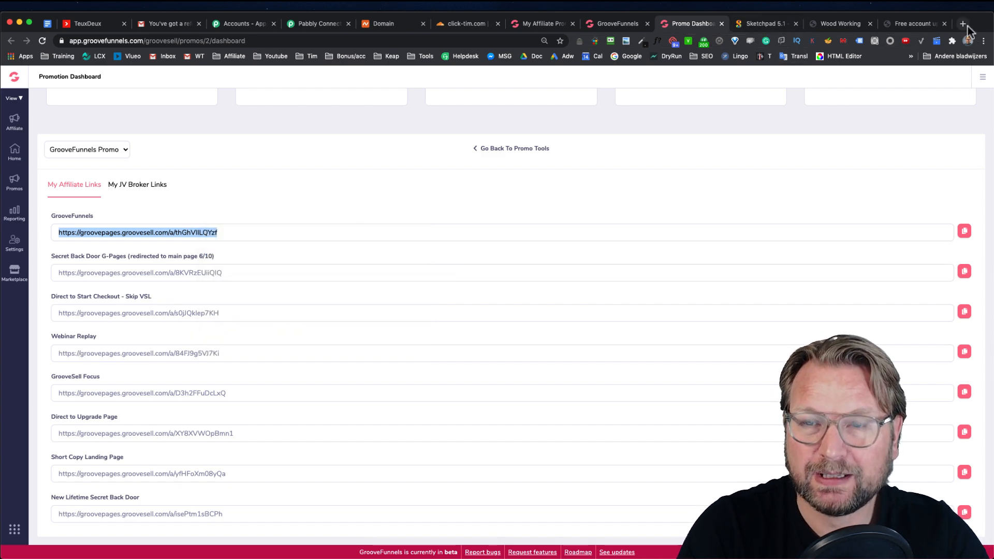
pyautogui.click(962, 24)
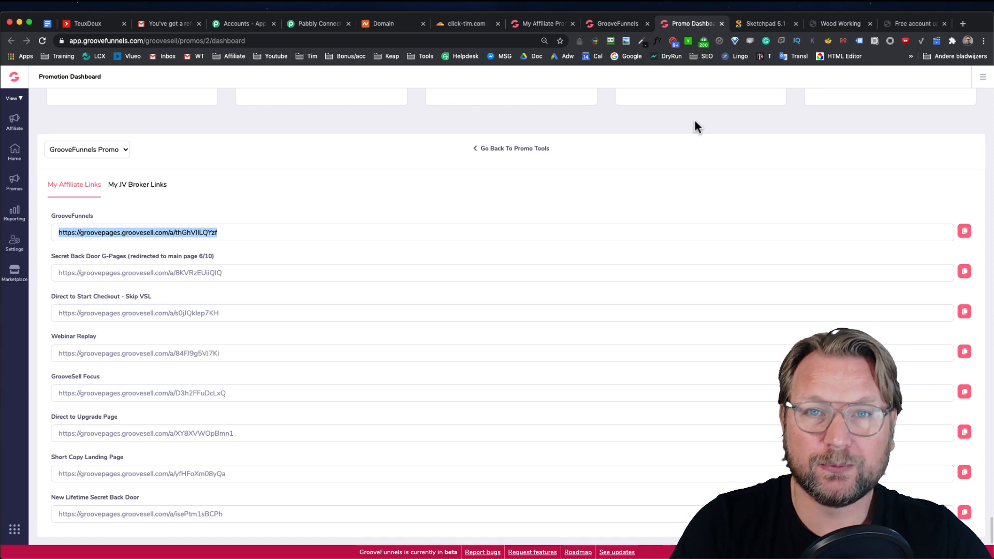
pyautogui.moveTo(352, 241)
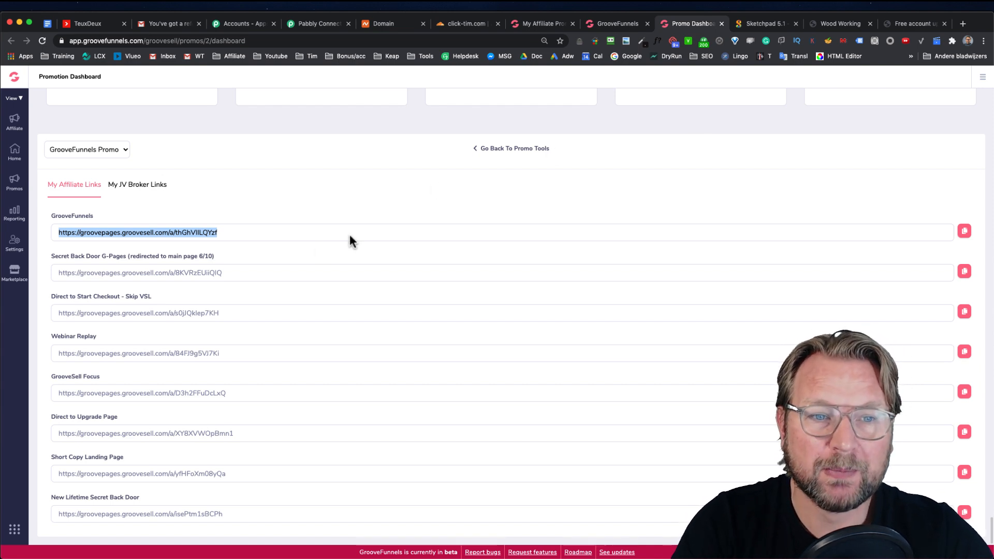
pyautogui.moveTo(107, 269)
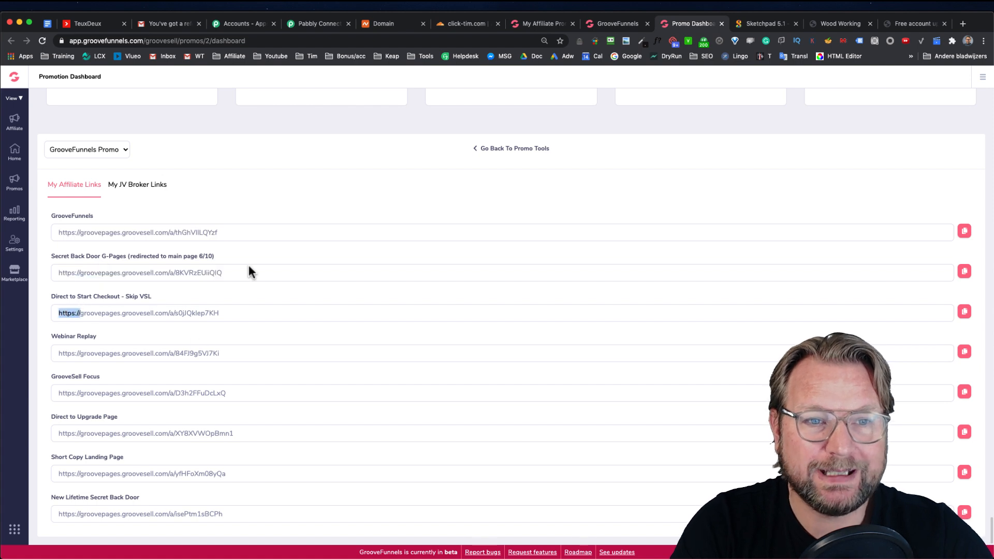
pyautogui.moveTo(109, 269)
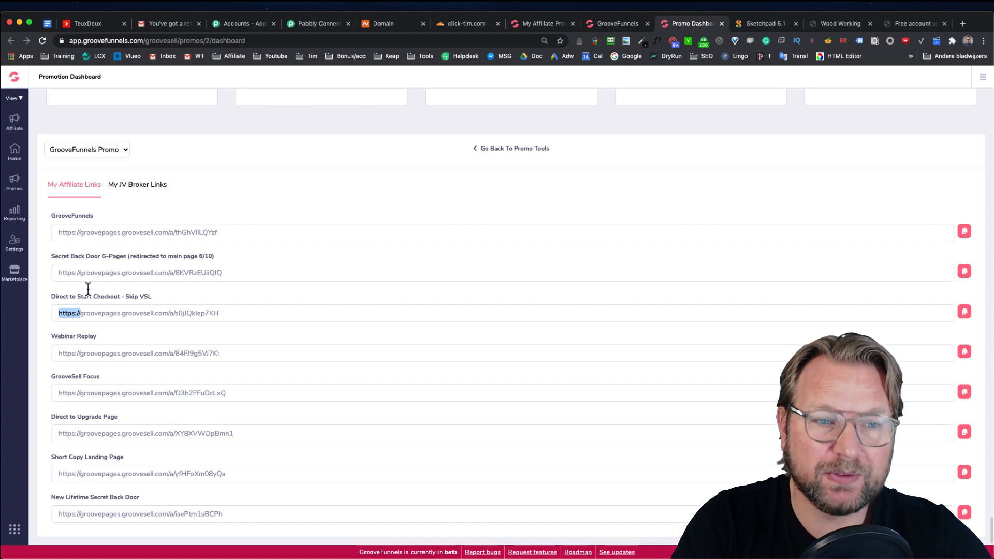
pyautogui.moveTo(193, 255)
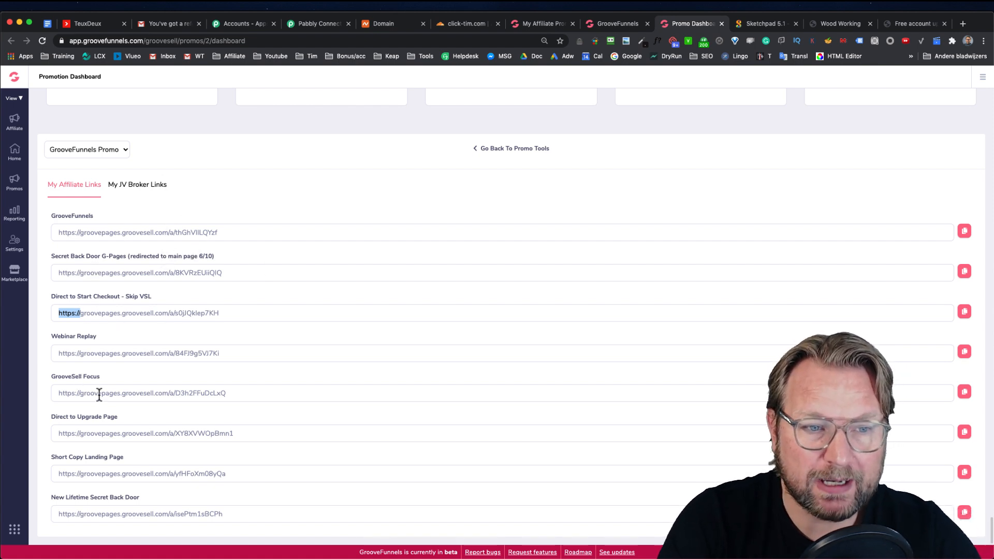
# - Open a copied affiliate link, dismiss the Wait! popup, and find the referrer line
pyautogui.tripleClick(141, 393)
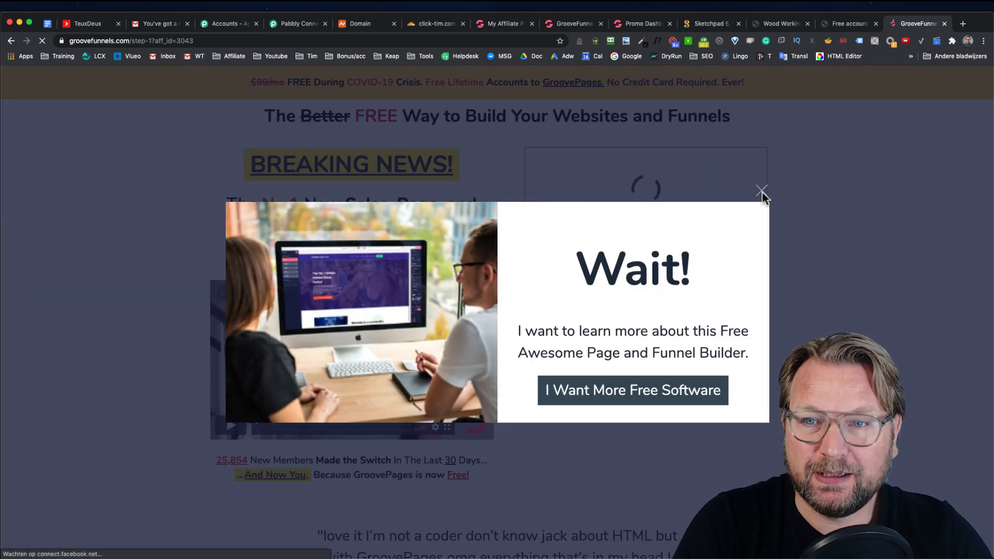
pyautogui.click(762, 191)
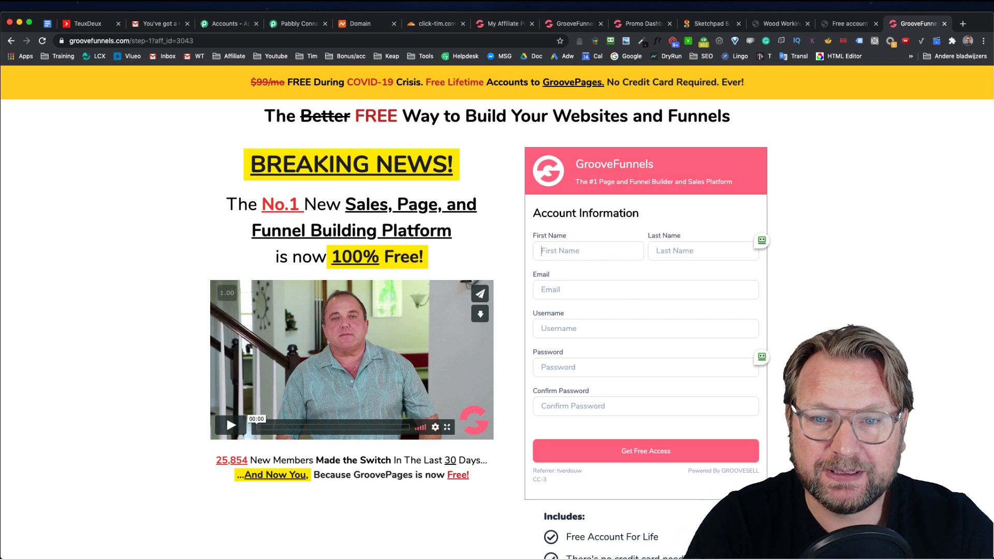
pyautogui.scroll(-3)
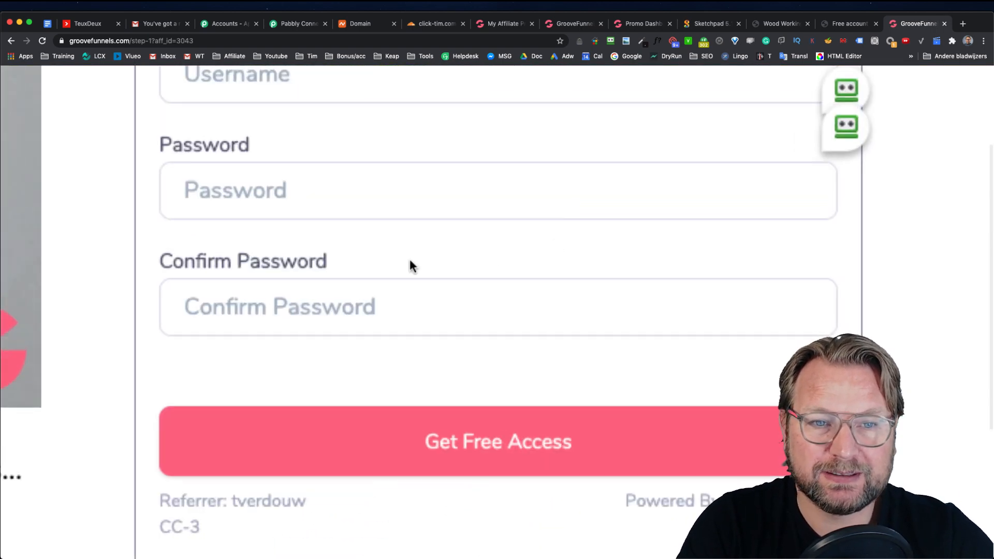
pyautogui.scroll(-3)
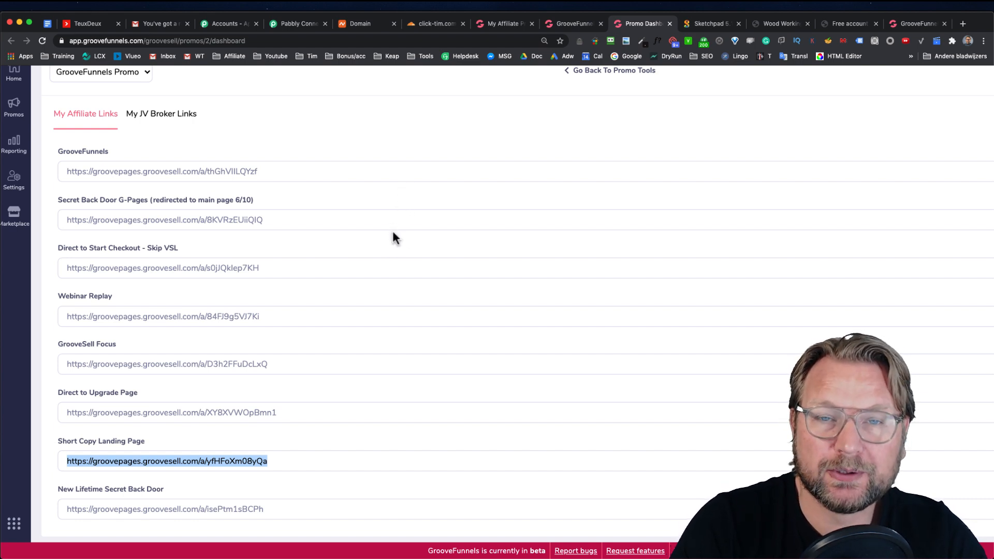
pyautogui.moveTo(399, 226)
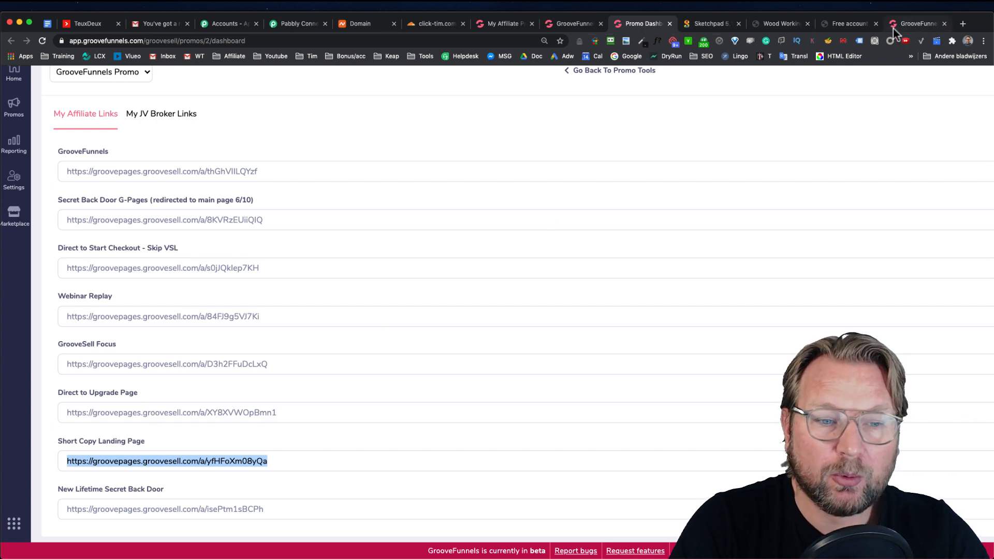
# - Reload the sign-up page, then return to the dashboard showing 26 impressions and 20 uniques
pyautogui.rightClick(166, 461)
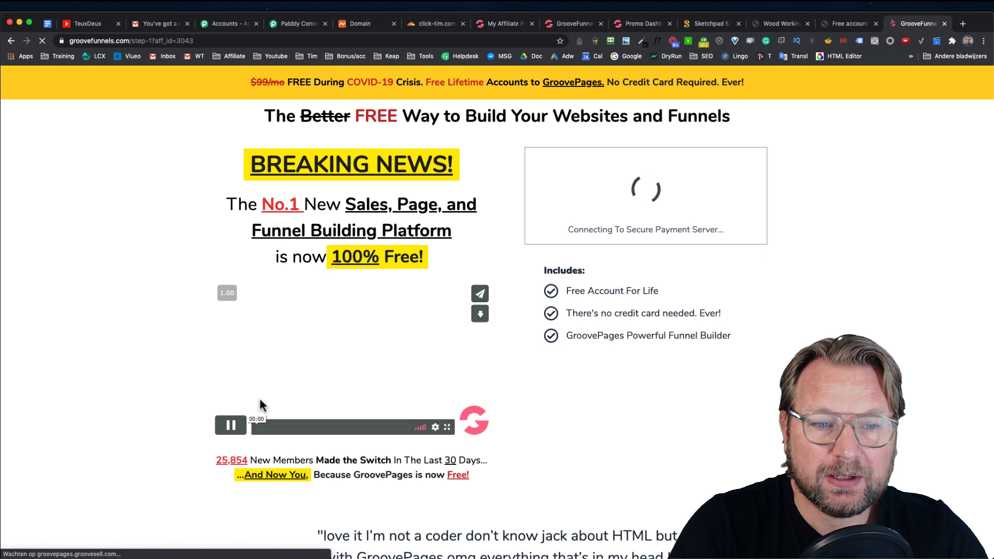
pyautogui.click(230, 424)
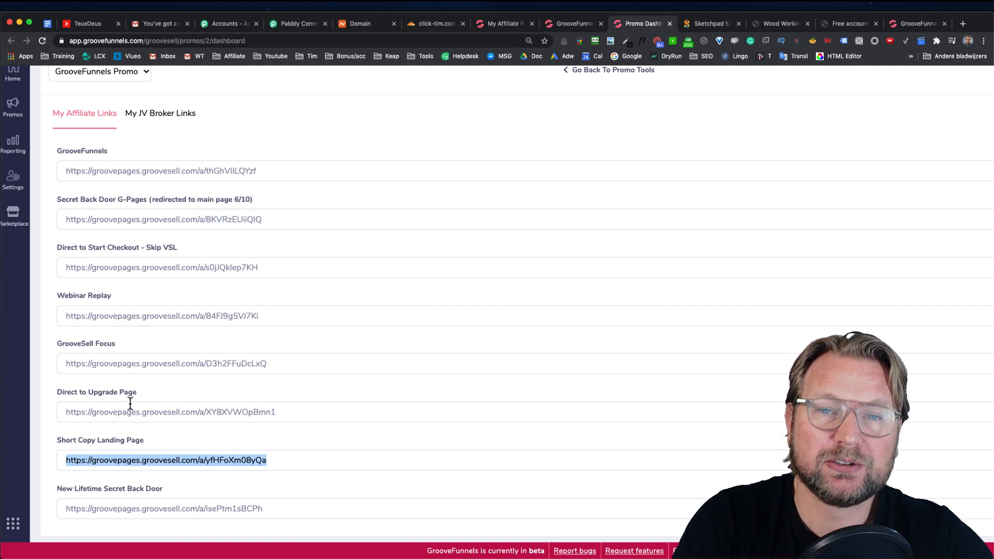
pyautogui.moveTo(912, 24)
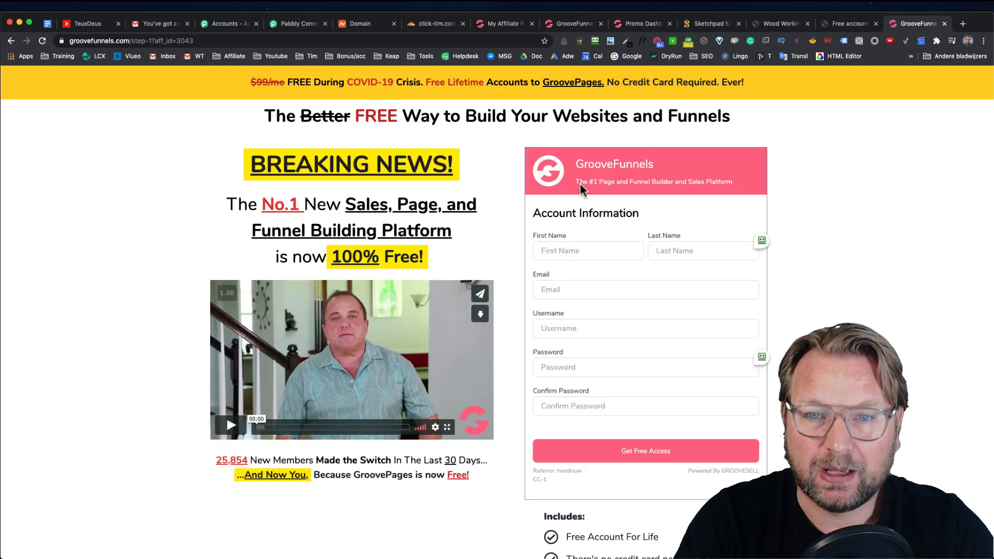
pyautogui.scroll(-3)
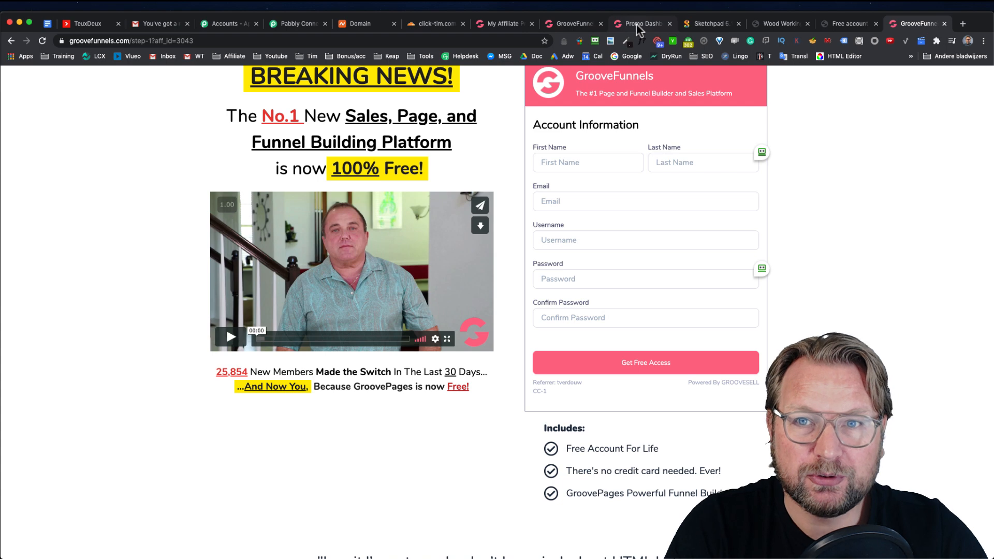
pyautogui.click(642, 23)
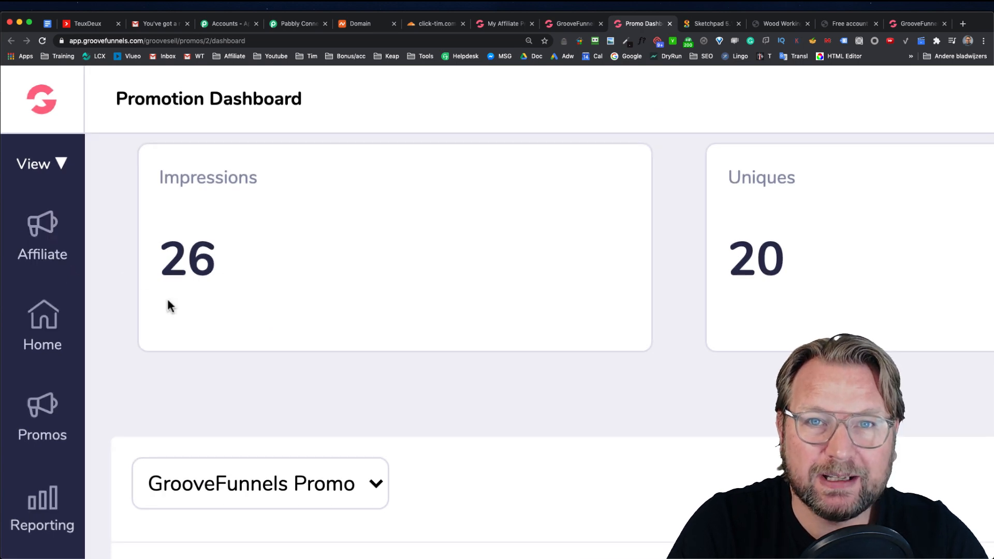
# - Switch to the affiliate view and open Reporting > Transactions
pyautogui.click(42, 238)
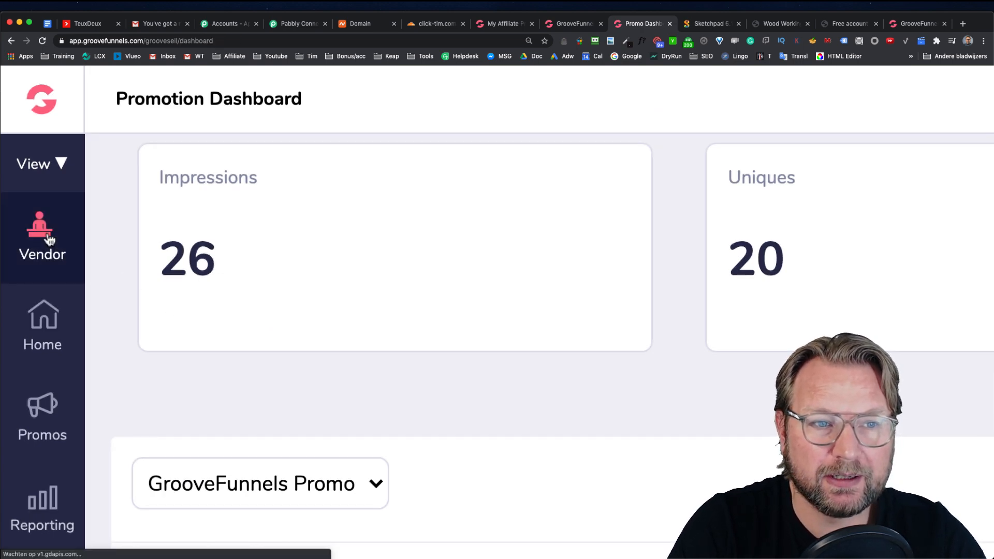
pyautogui.click(42, 238)
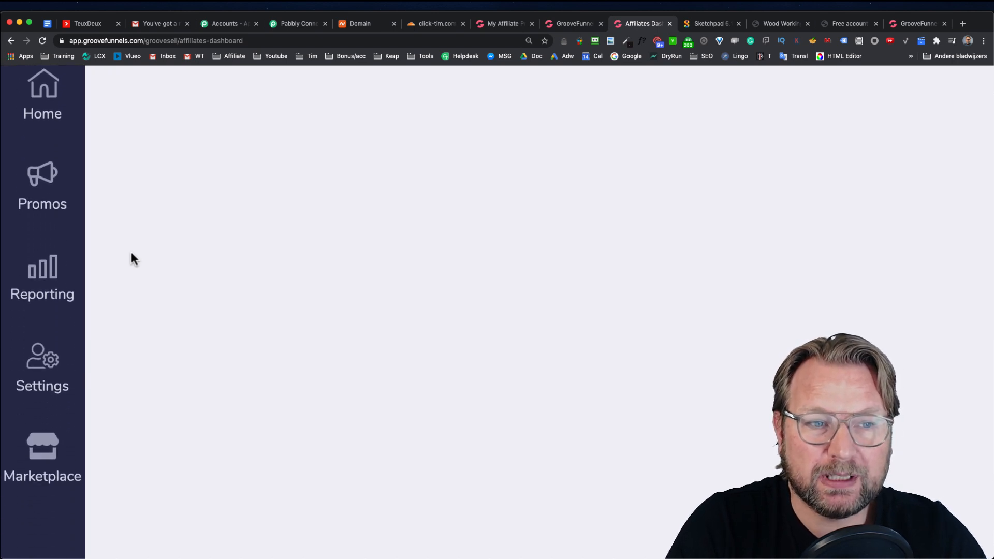
pyautogui.click(42, 279)
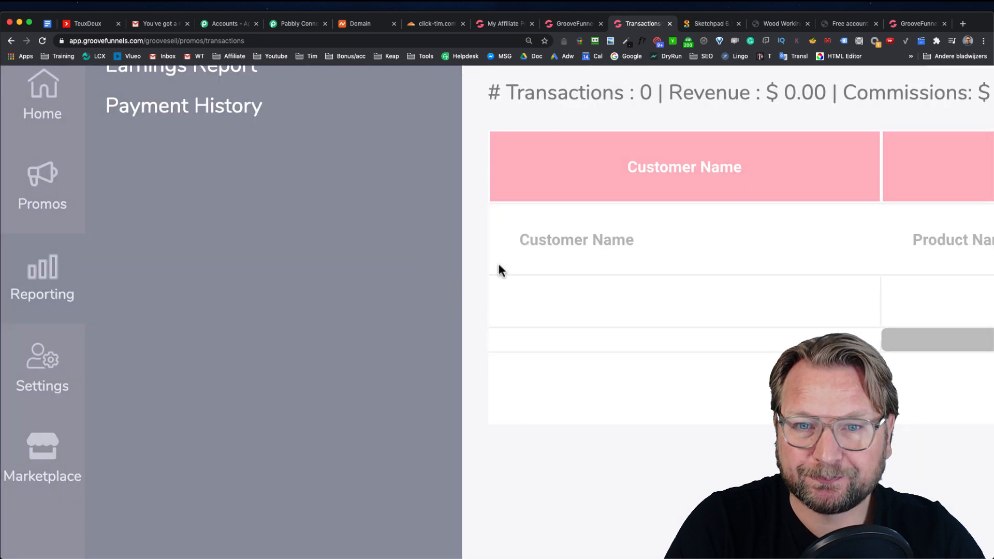
pyautogui.moveTo(533, 254)
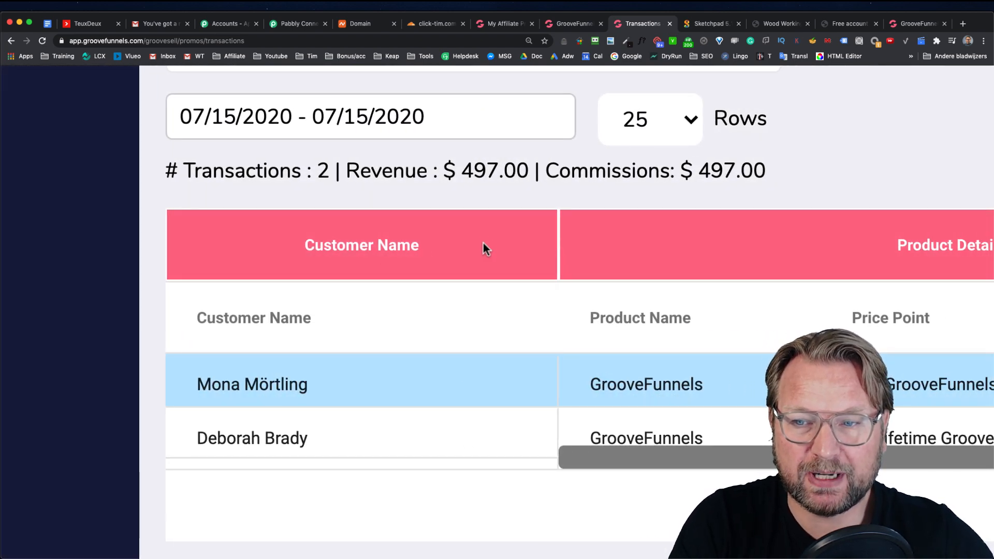
pyautogui.moveTo(400, 124)
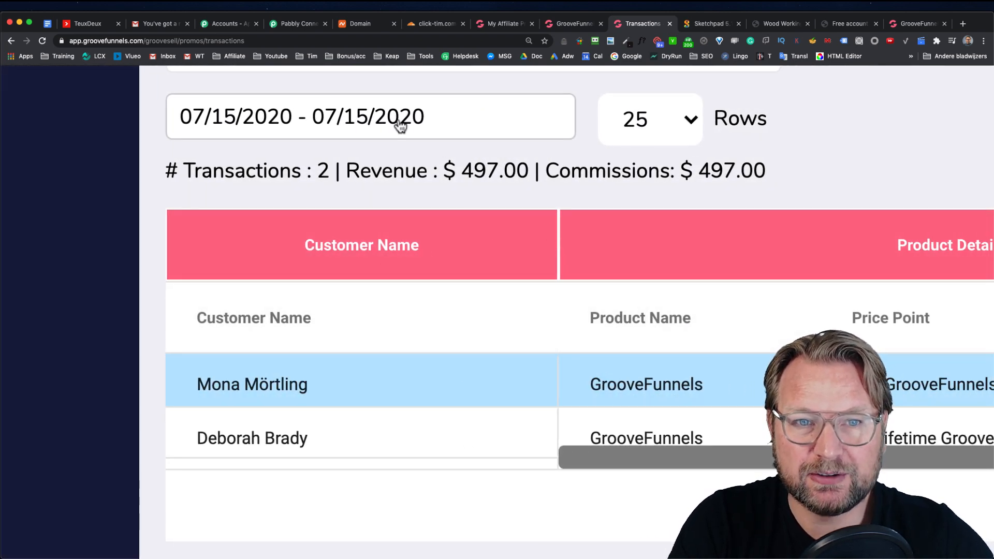
# - Change the transactions report date range to 07/14/2020
pyautogui.click(370, 118)
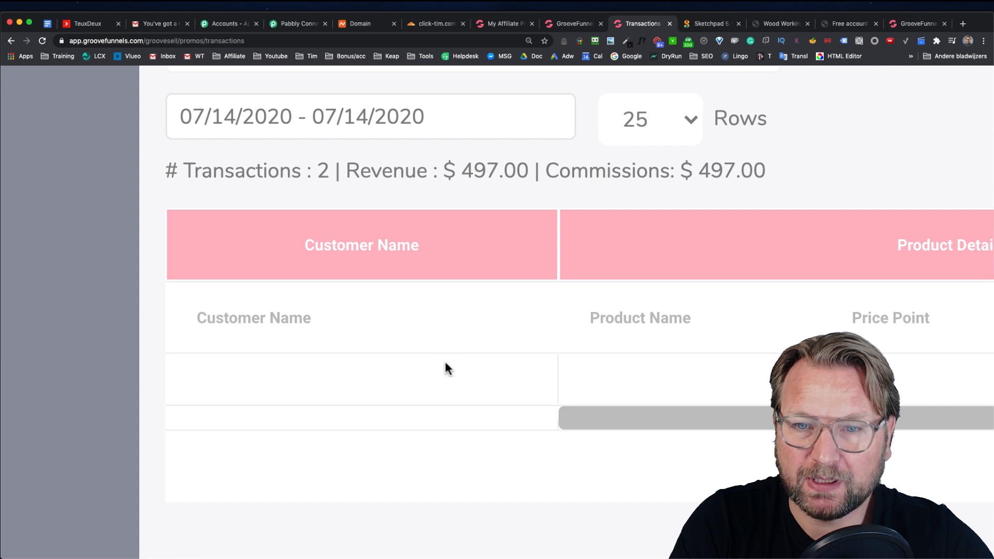
pyautogui.moveTo(542, 257)
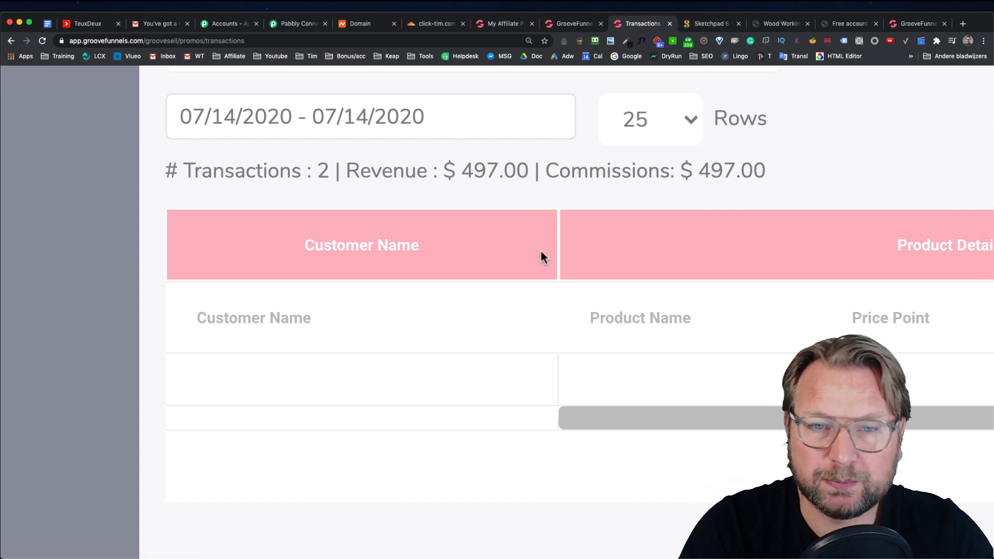
pyautogui.moveTo(428, 205)
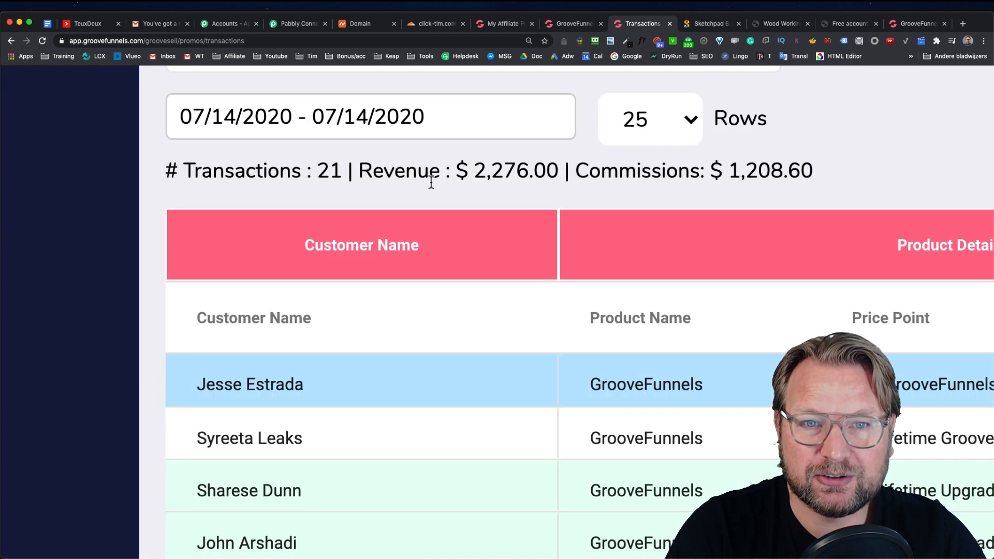
pyautogui.moveTo(279, 117)
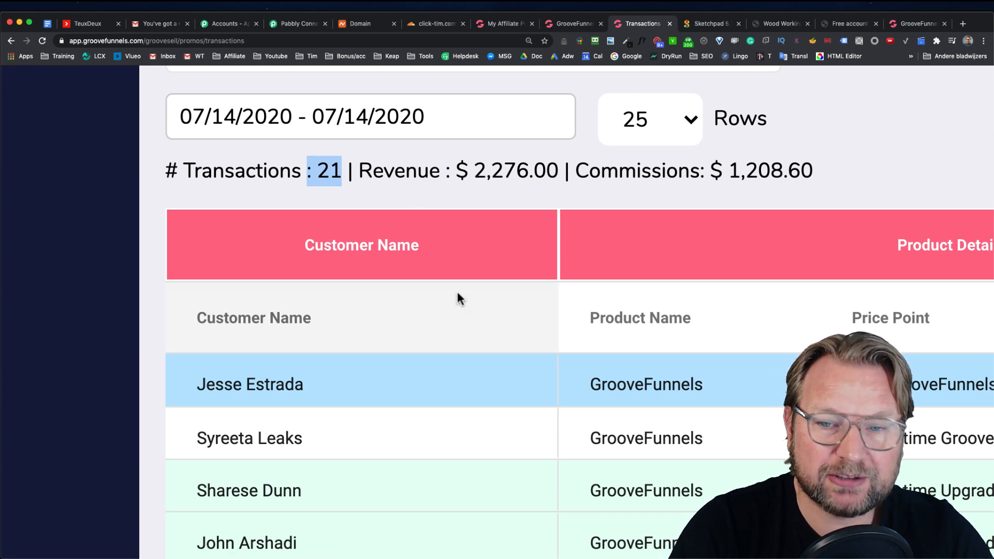
pyautogui.scroll(-3)
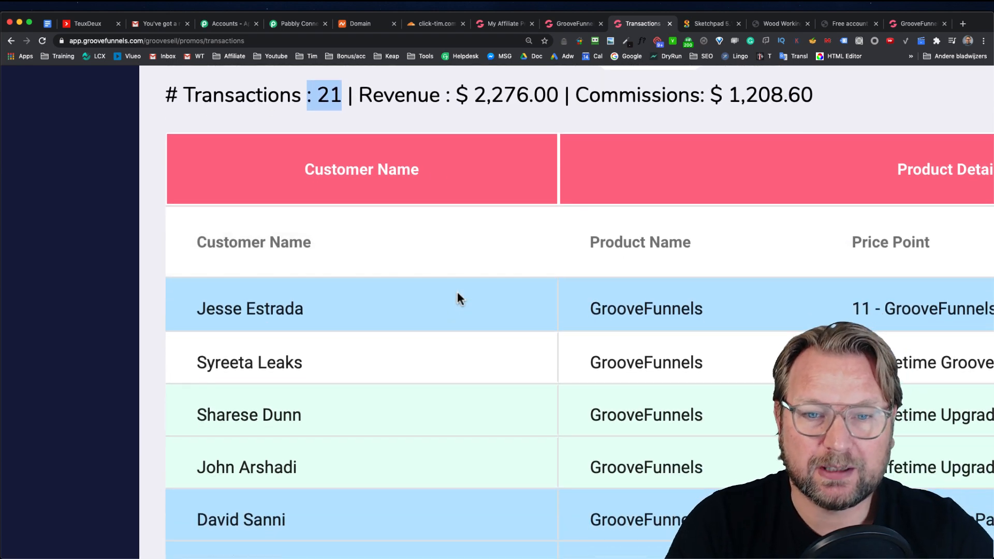
pyautogui.scroll(-3)
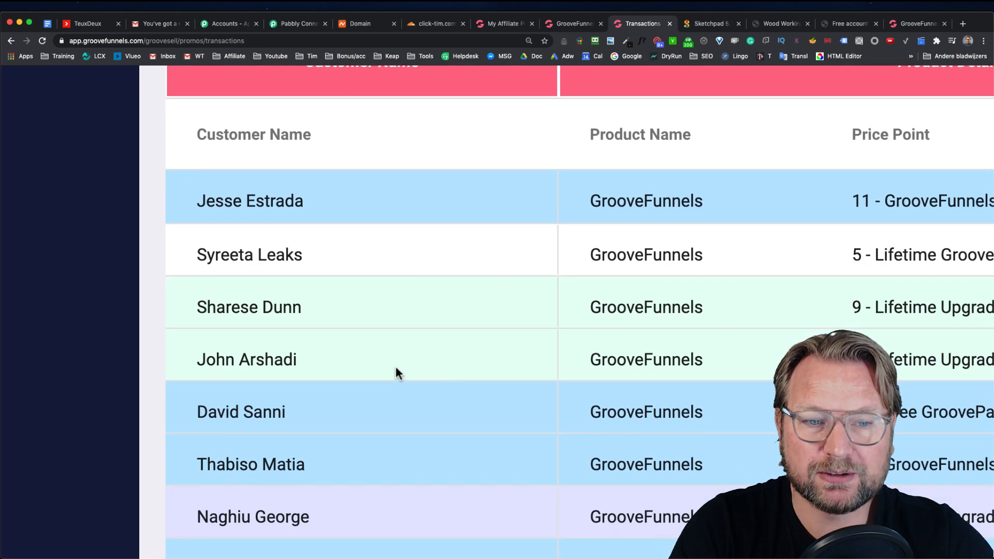
pyautogui.moveTo(463, 266)
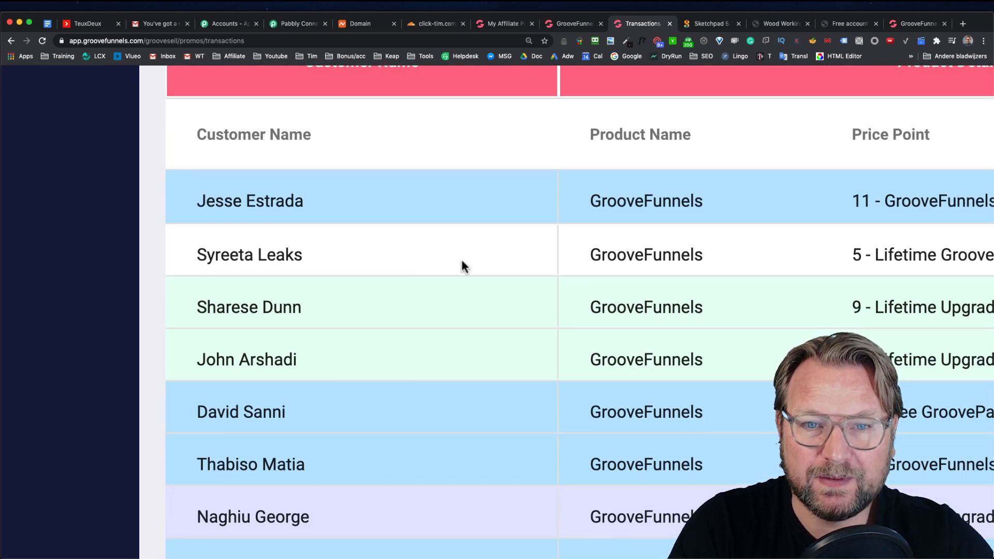
pyautogui.moveTo(331, 513)
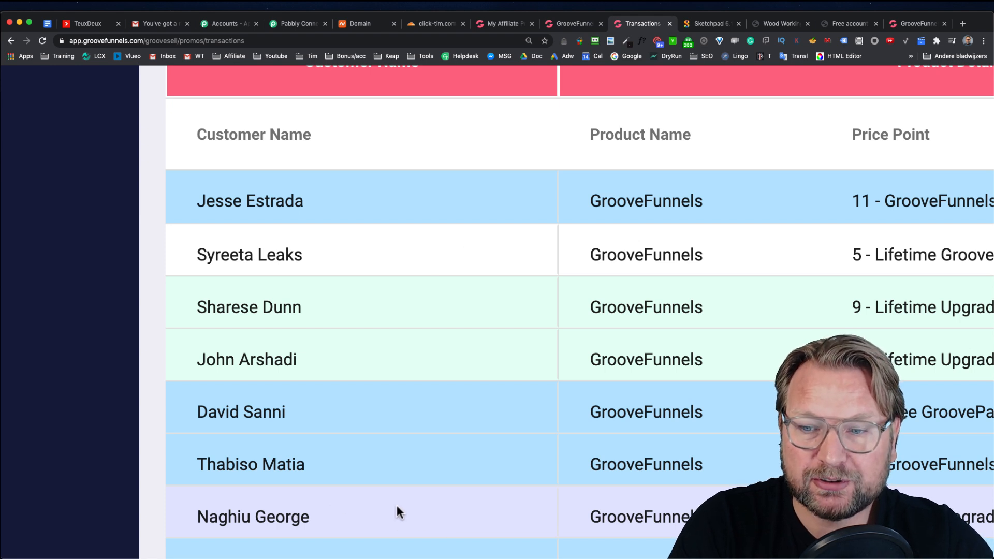
pyautogui.moveTo(432, 367)
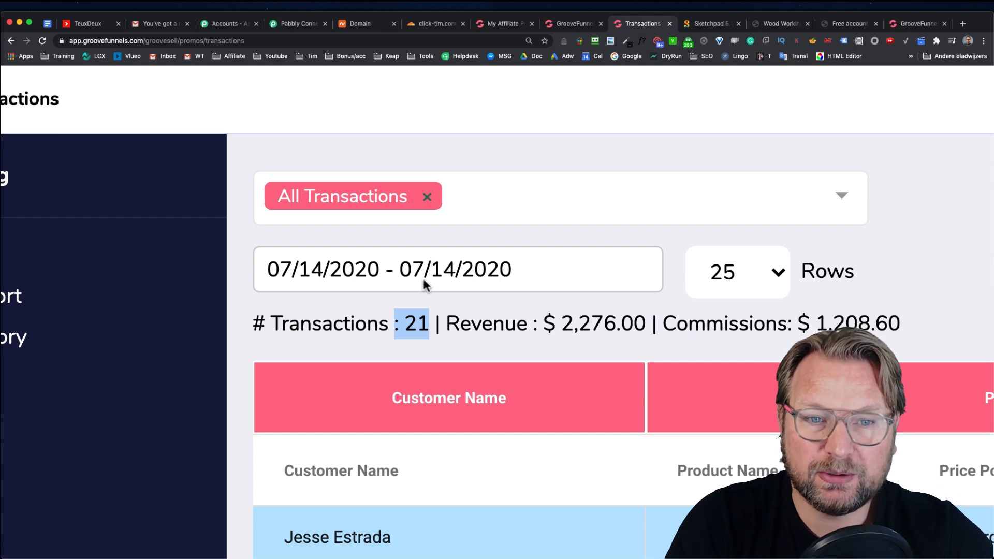
pyautogui.moveTo(336, 323)
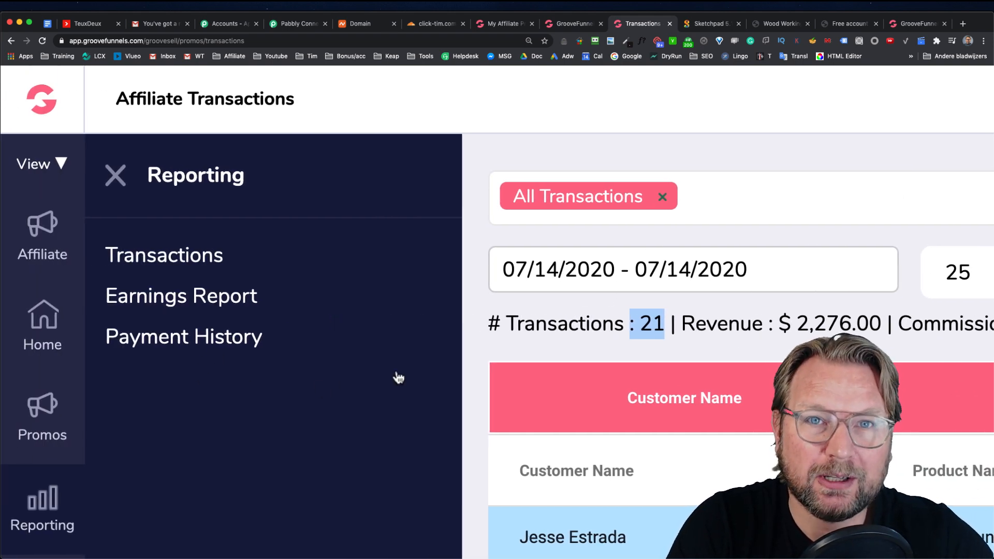
pyautogui.moveTo(478, 213)
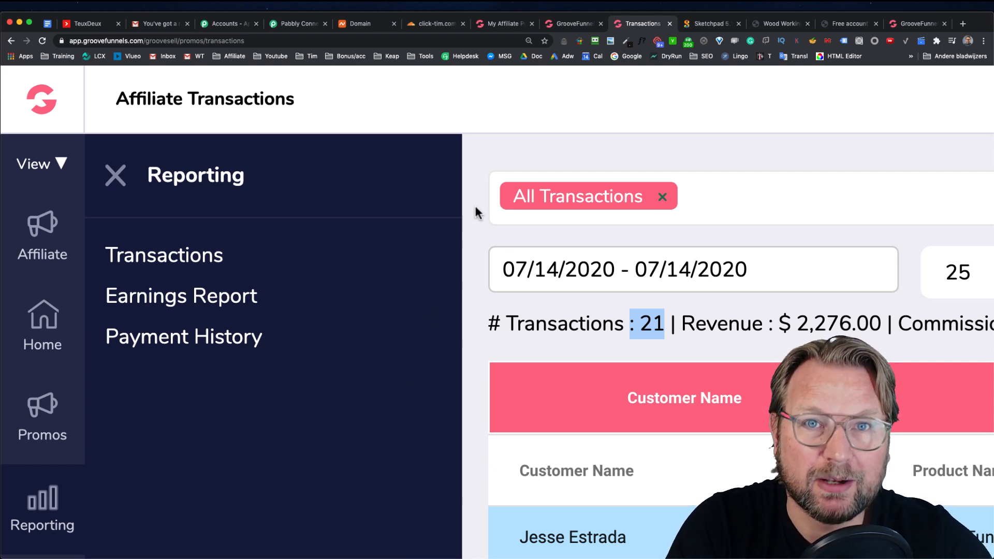
pyautogui.moveTo(478, 206)
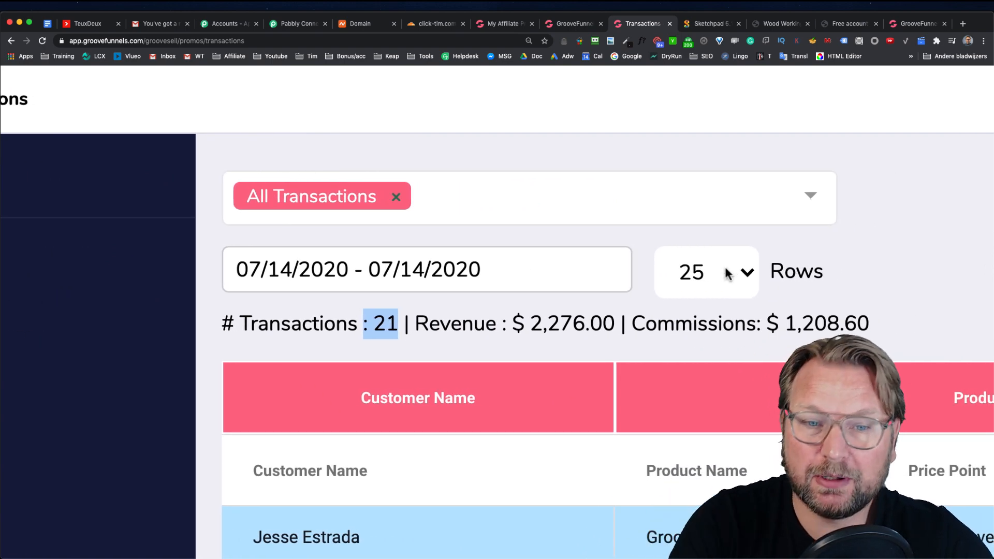
pyautogui.scroll(-3)
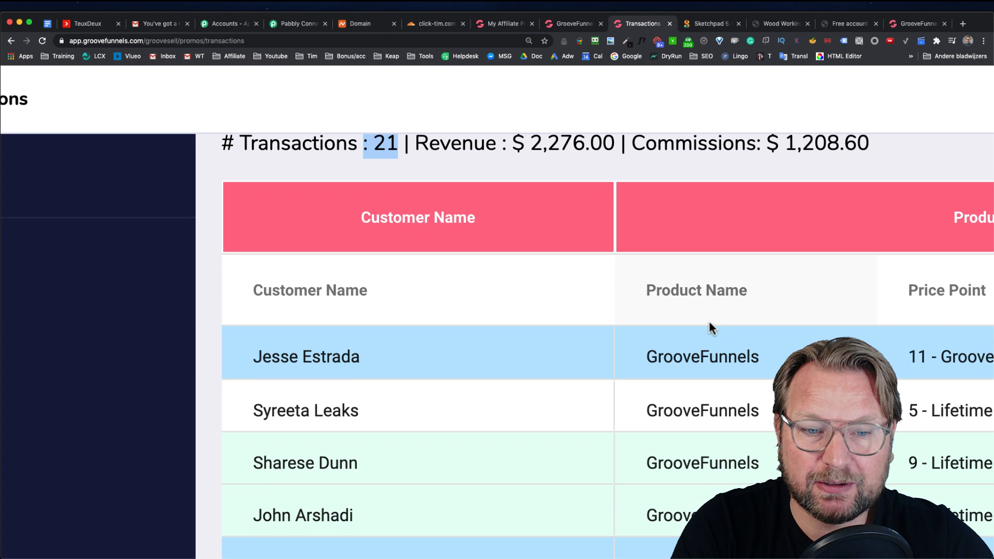
pyautogui.scroll(-3)
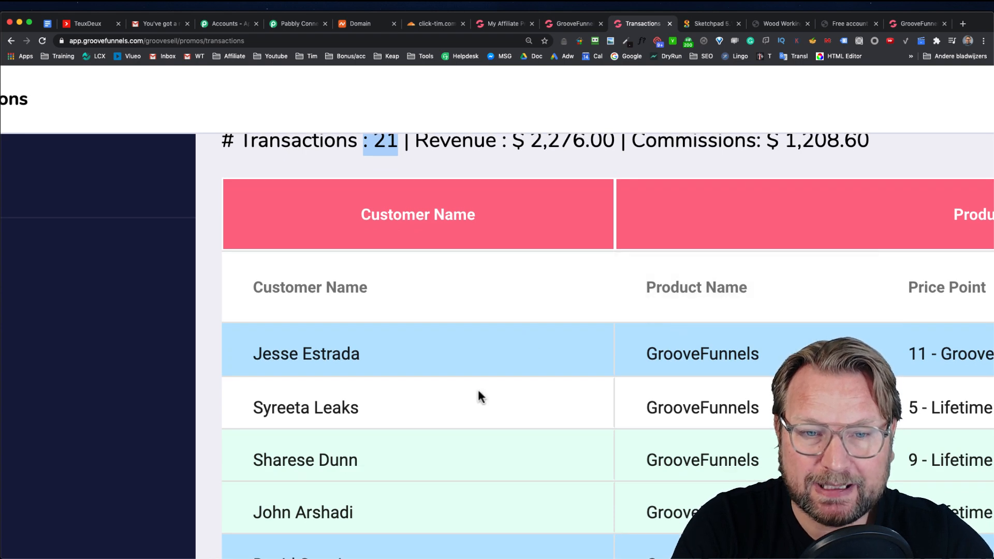
pyautogui.moveTo(398, 381)
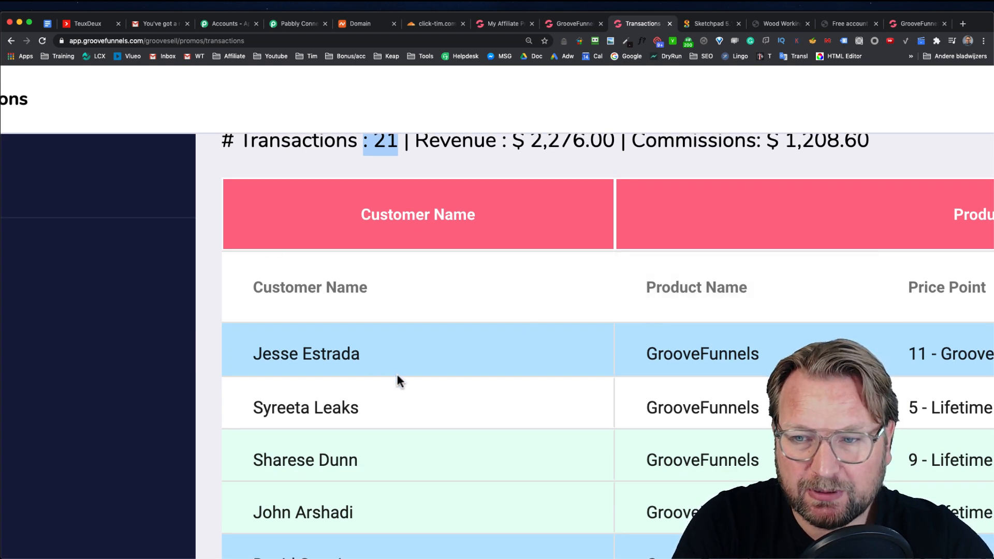
pyautogui.scroll(-3)
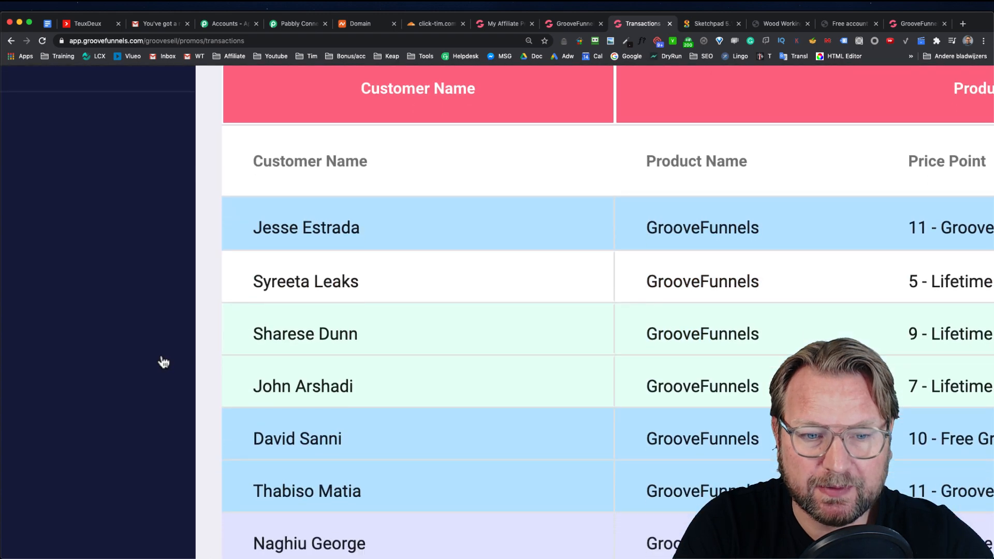
pyautogui.scroll(-3)
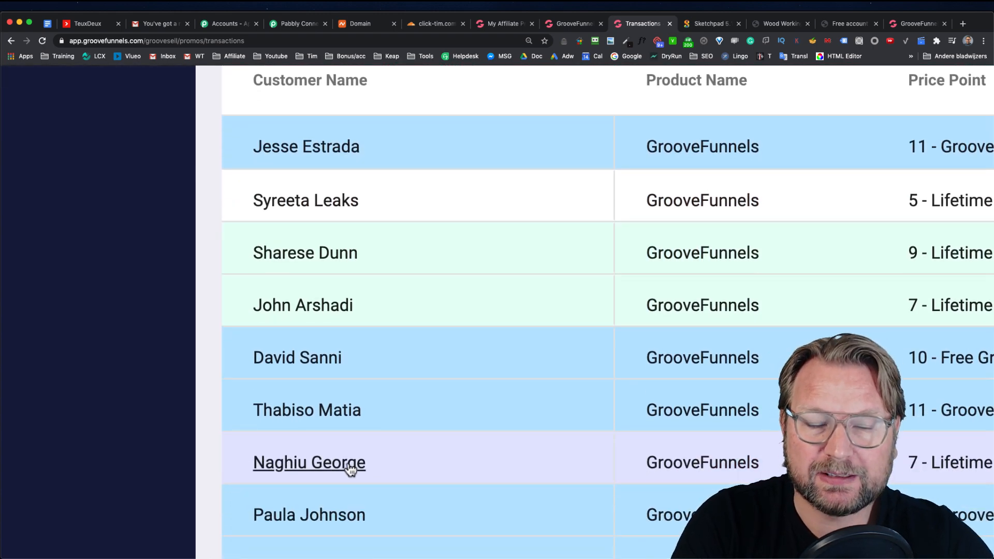
pyautogui.moveTo(387, 466)
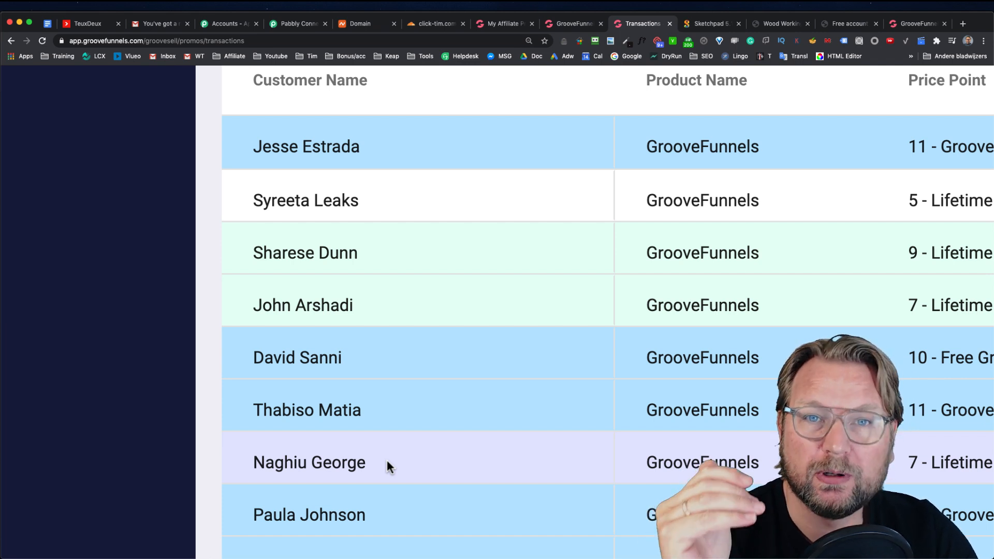
pyautogui.moveTo(309, 462)
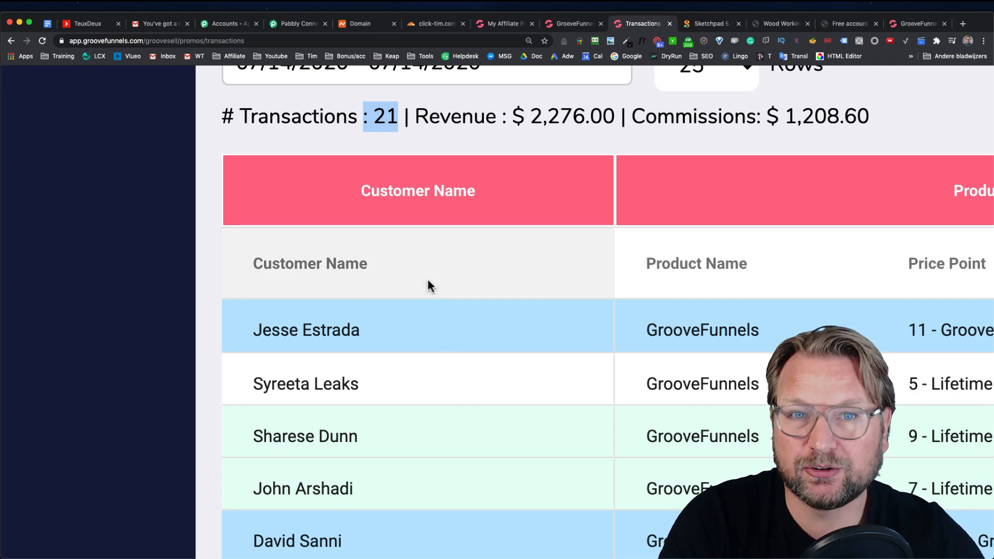
pyautogui.moveTo(372, 204)
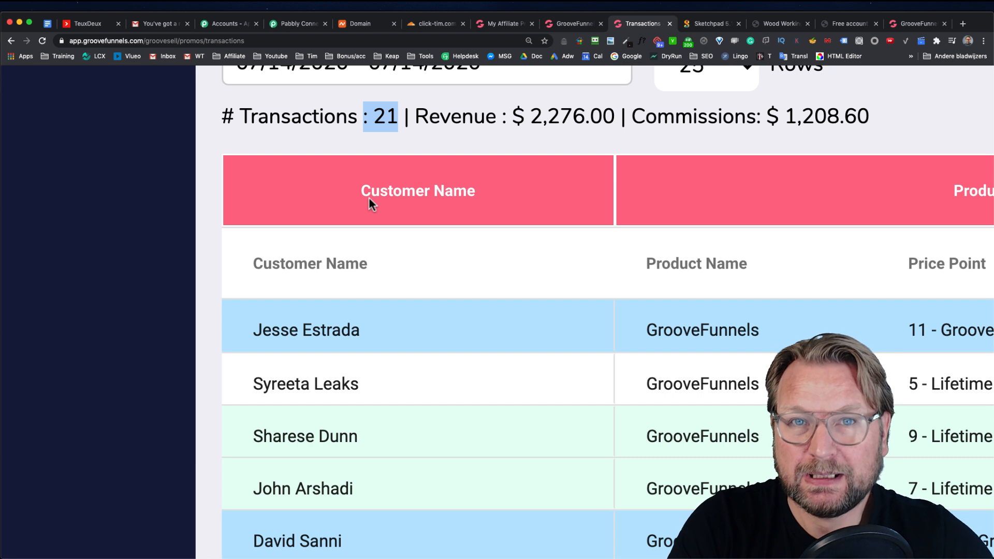
pyautogui.moveTo(441, 239)
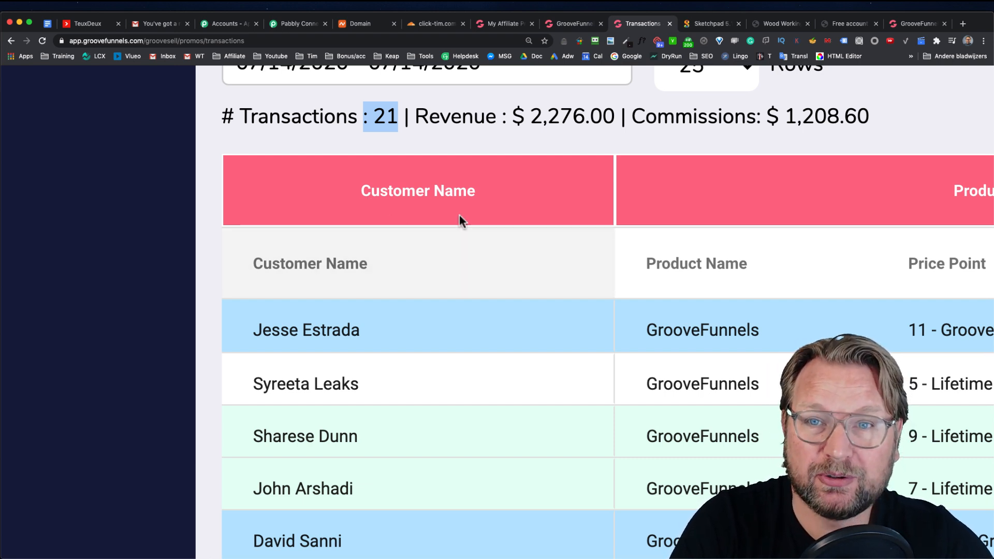
pyautogui.moveTo(312, 249)
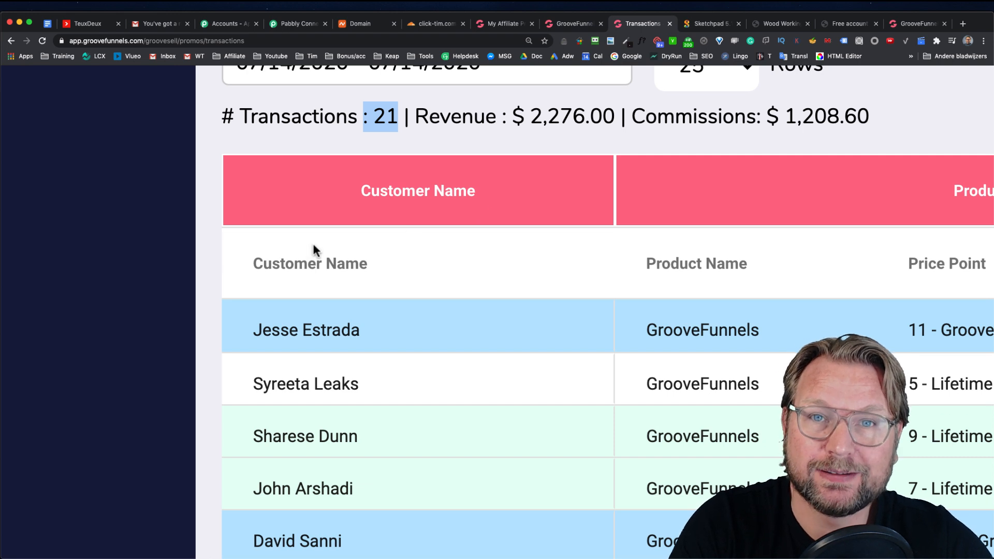
pyautogui.moveTo(479, 241)
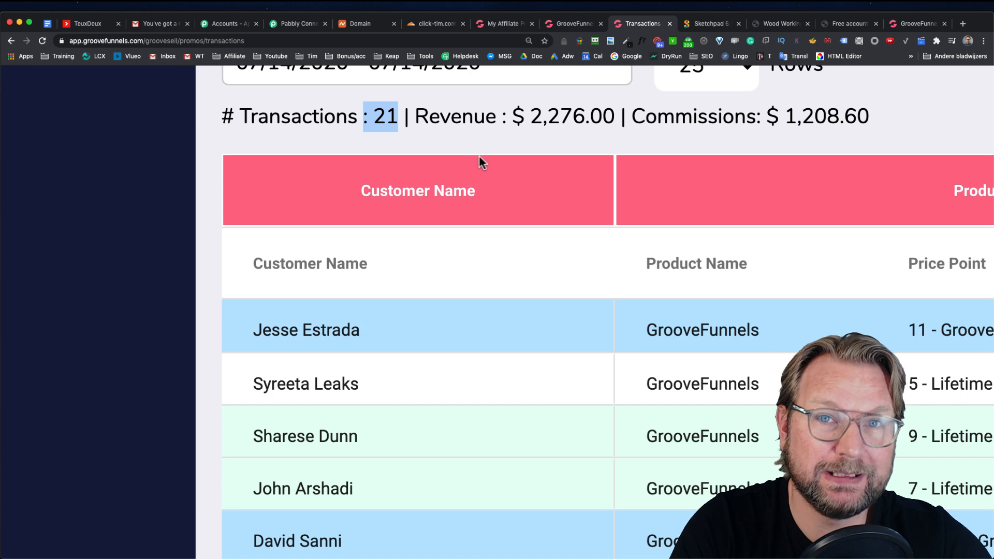
pyautogui.moveTo(387, 223)
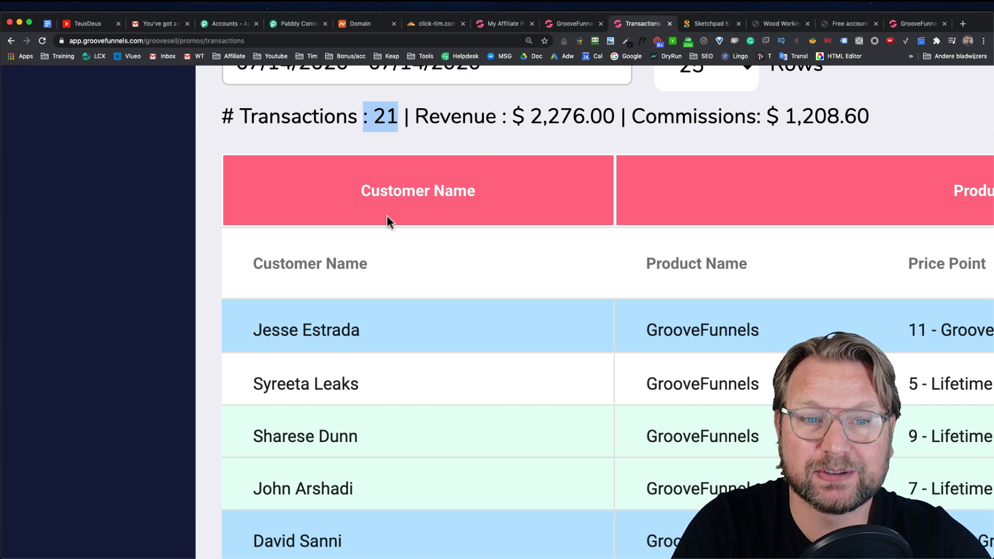